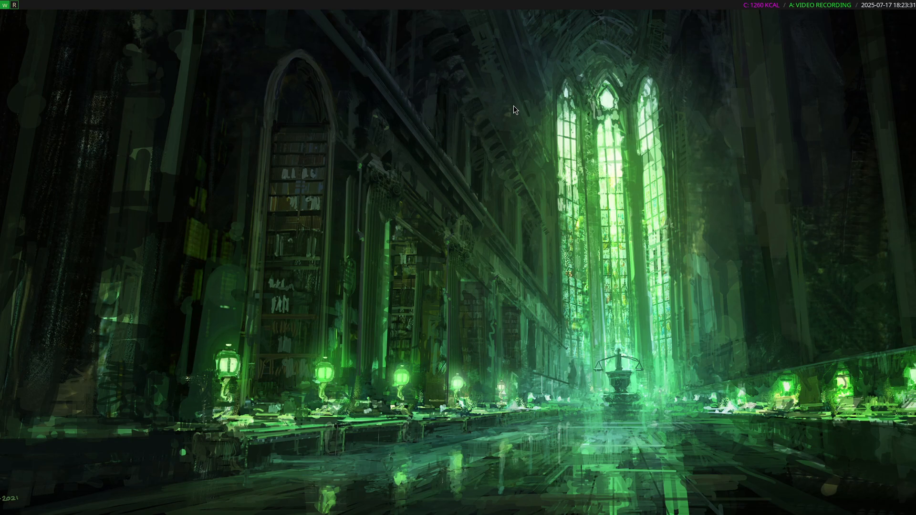
mouse_move(846, 5)
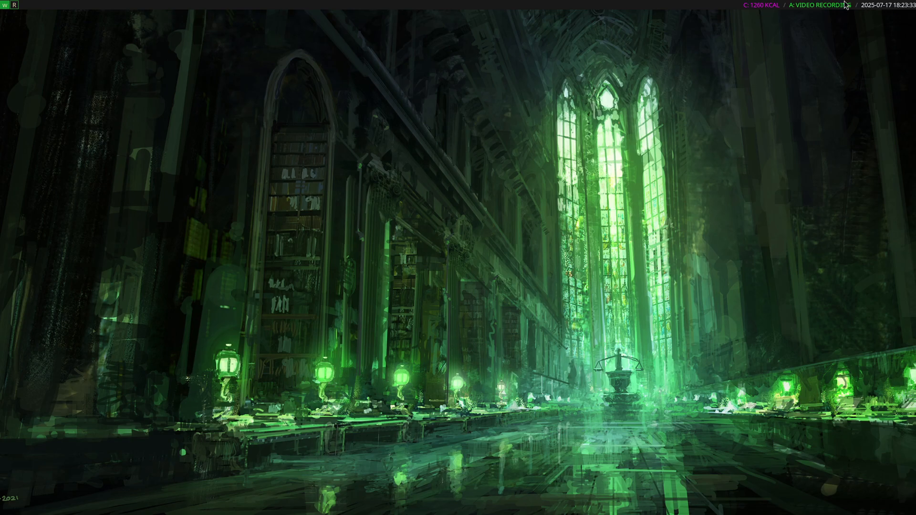
mouse_move(747, 169)
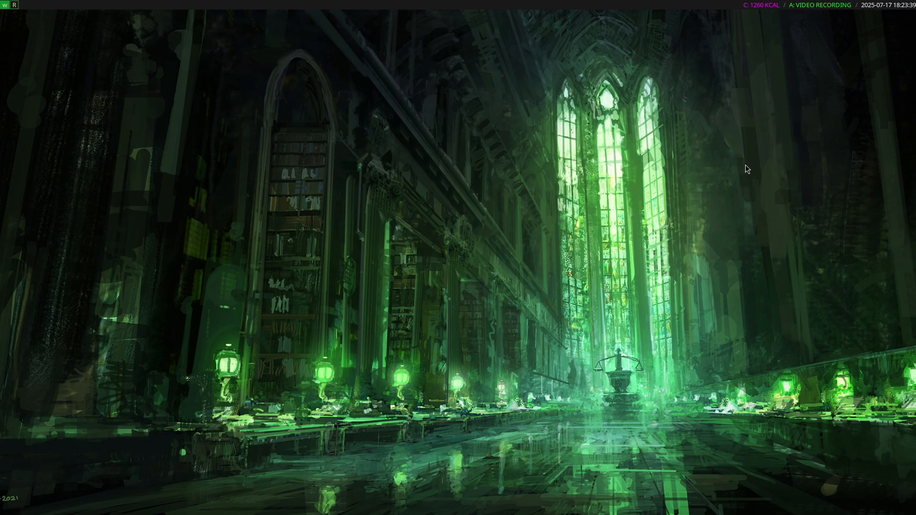
mouse_move(797, 17)
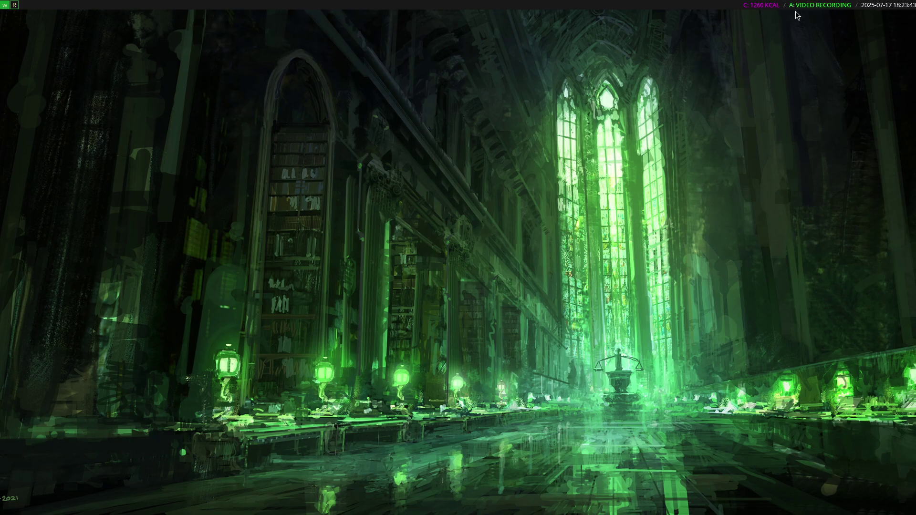
mouse_move(767, 45)
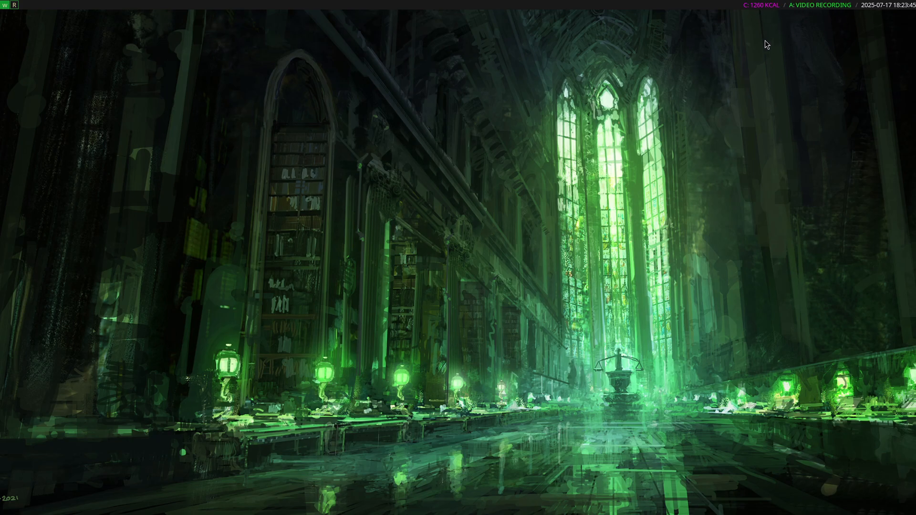
mouse_move(738, 28)
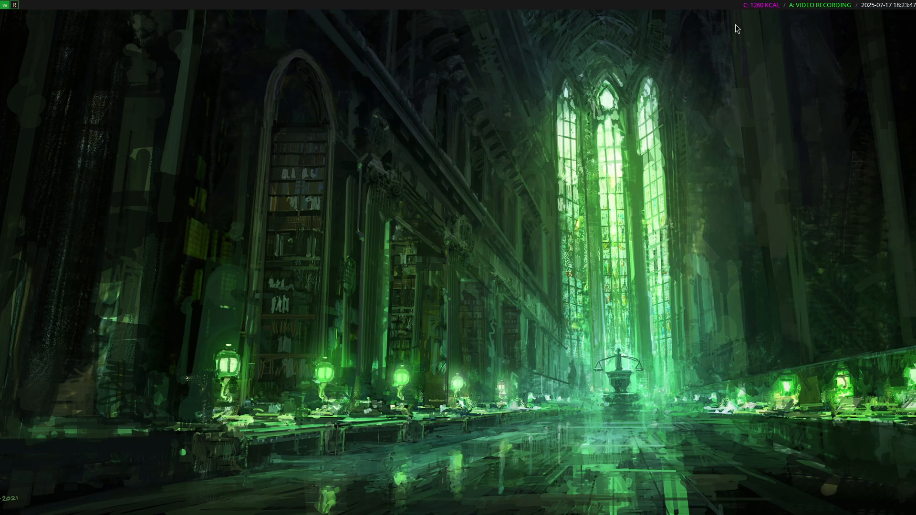
mouse_move(824, 14)
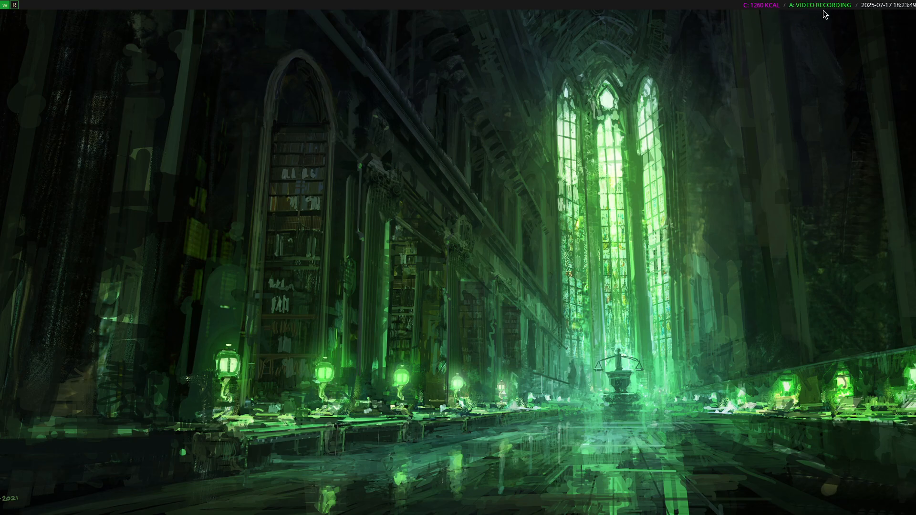
mouse_move(264, 245)
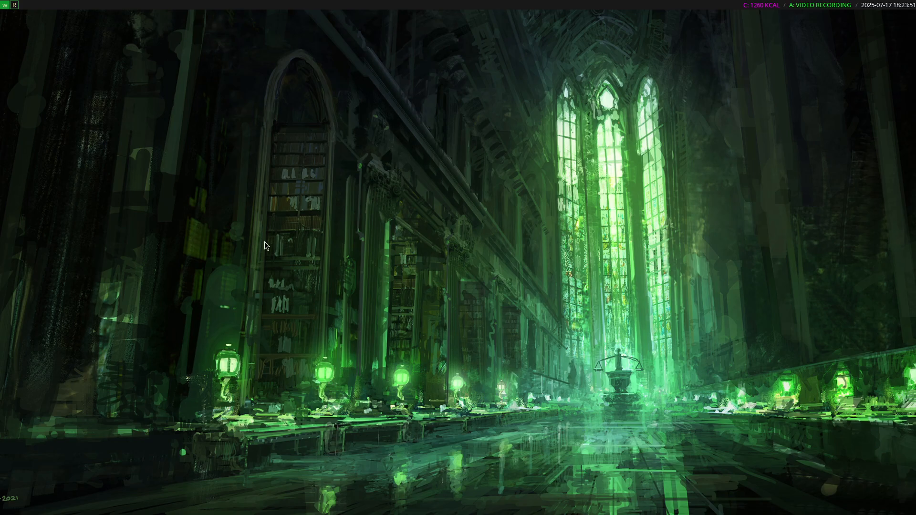
mouse_move(525, 5)
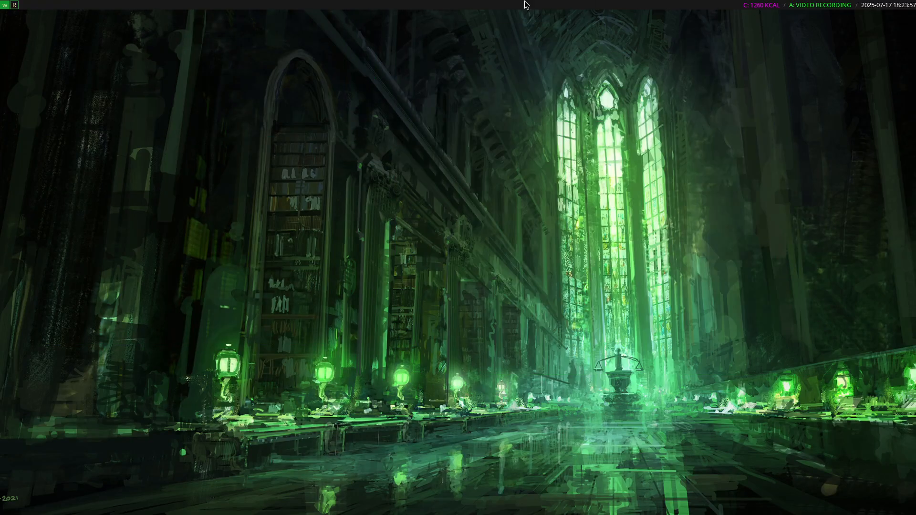
mouse_move(148, 11)
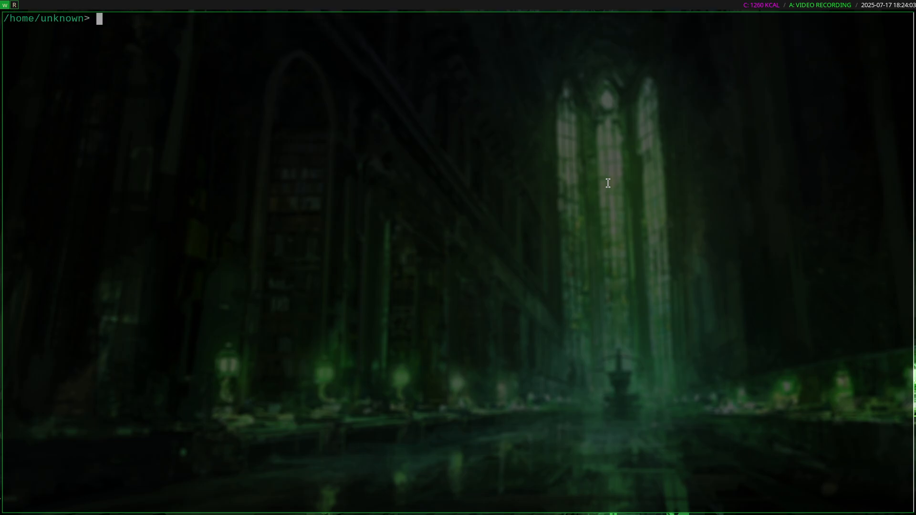
mouse_move(829, 12)
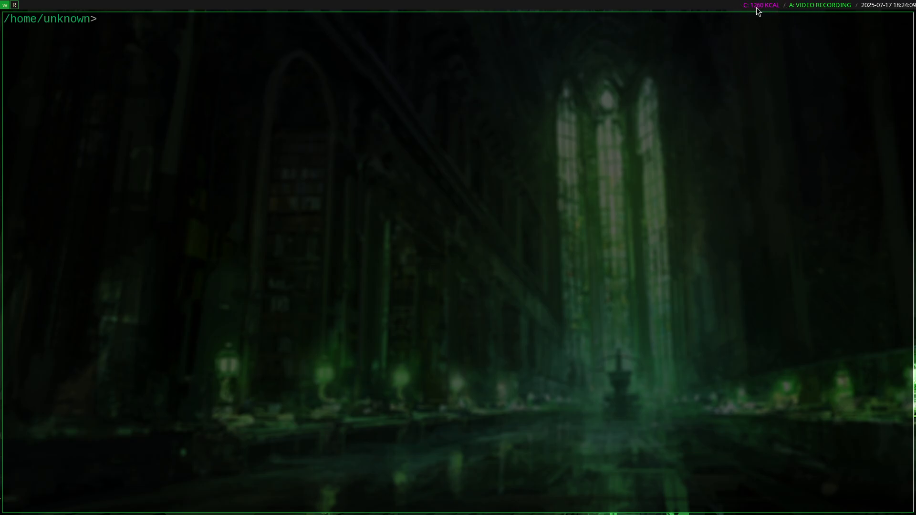
mouse_move(592, 189)
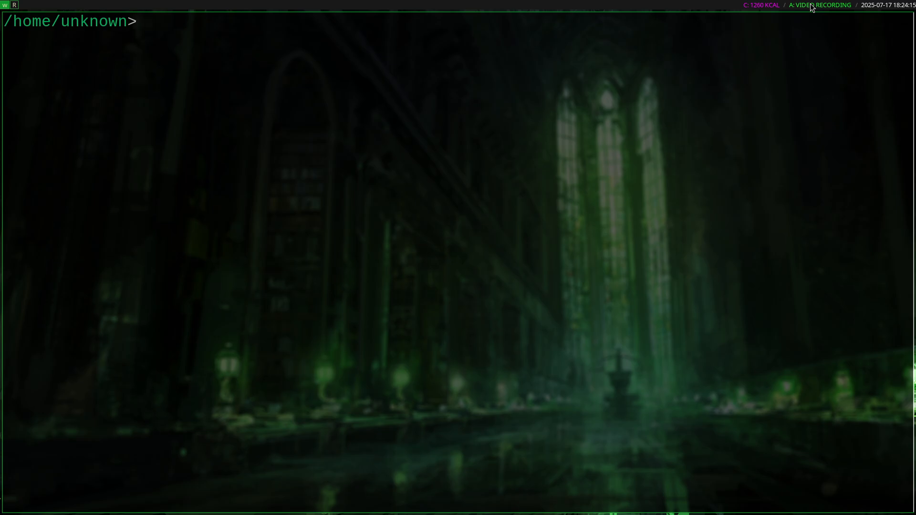
- Change into documents/scripts/tracker and list its contents
type("cd")
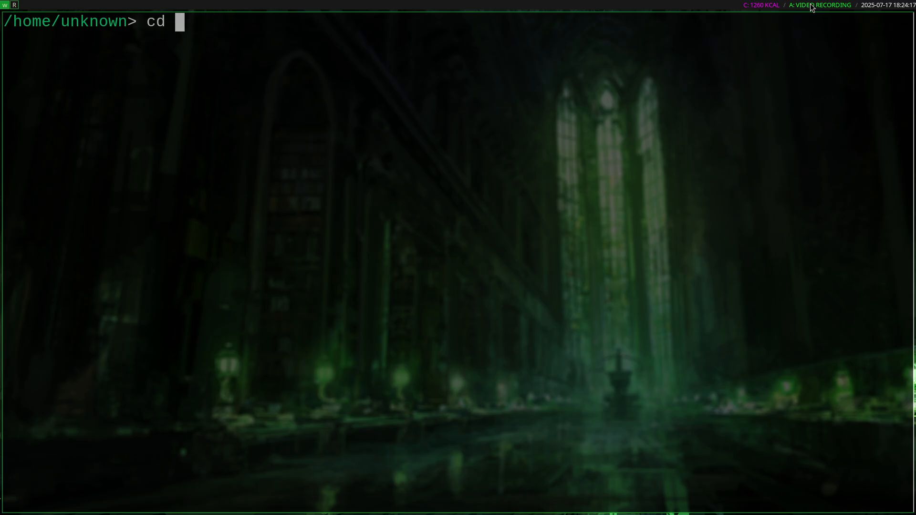
key("Return")
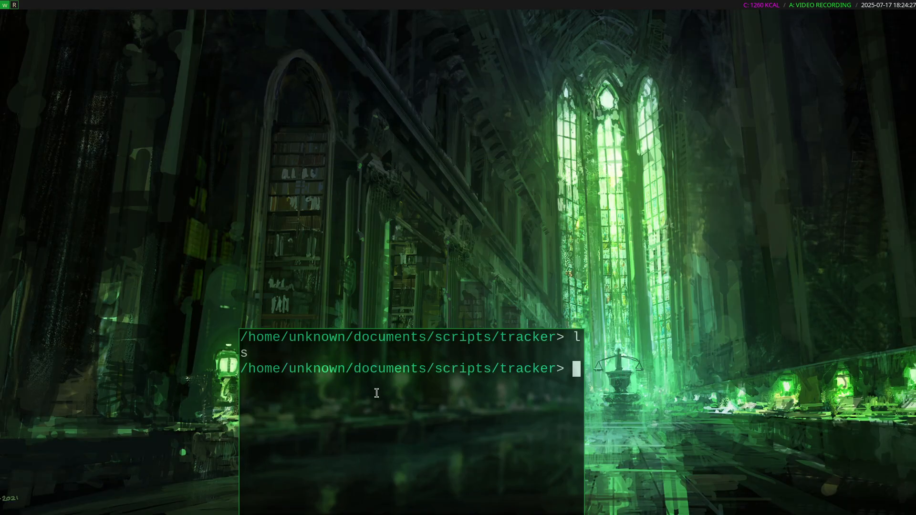
- Query the tracker, which reports 'Video recording' as the running activity
key("Return")
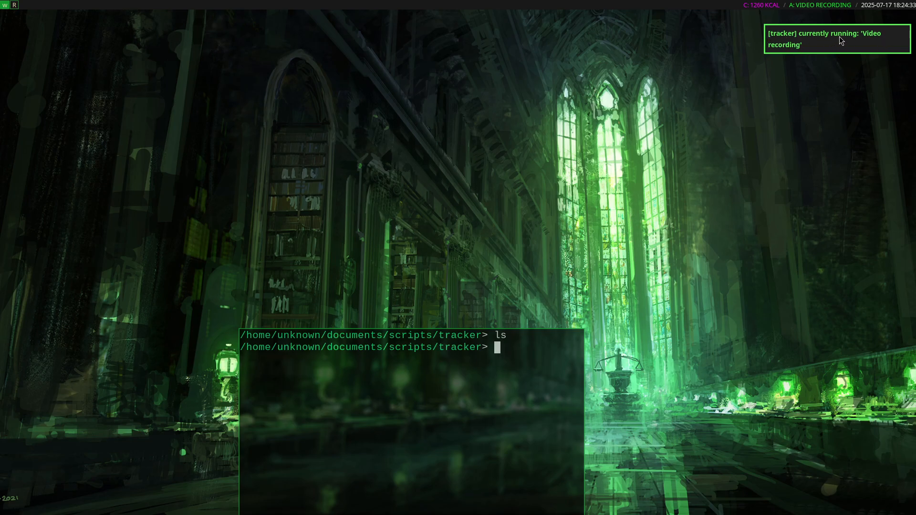
mouse_move(646, 147)
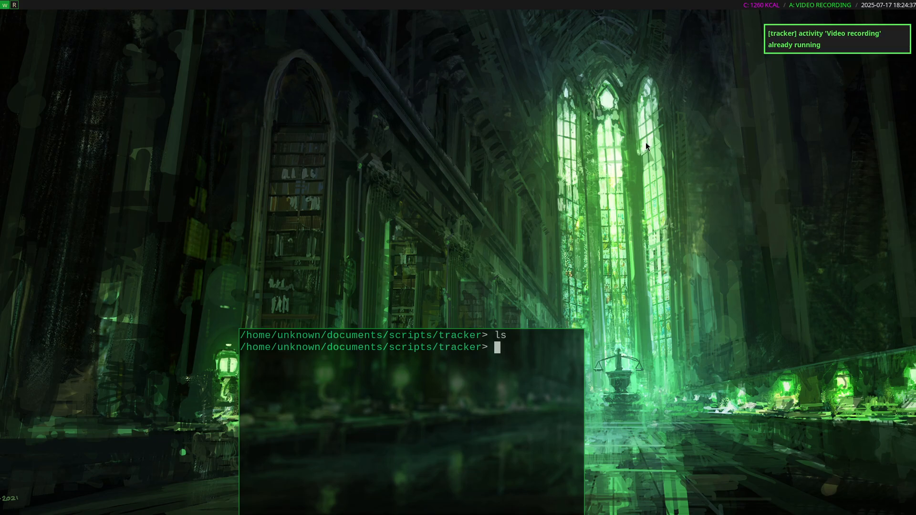
mouse_move(619, 79)
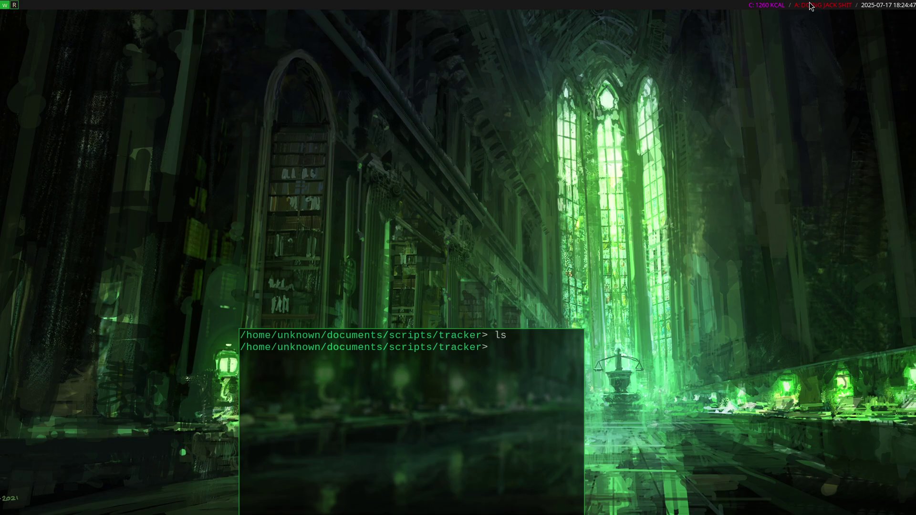
mouse_move(784, 23)
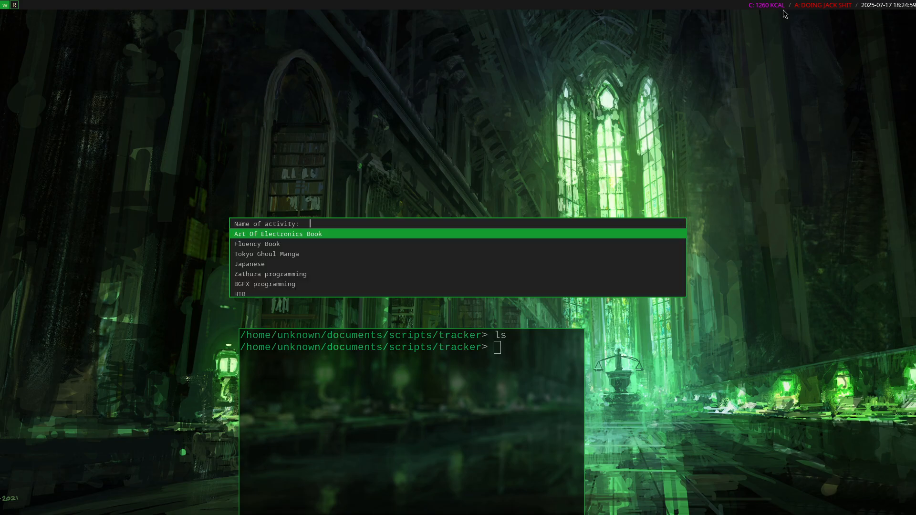
- Browse the dmenu activity list past Fluency Book, Japanese and Zathura programming, then start HTB
key("Down")
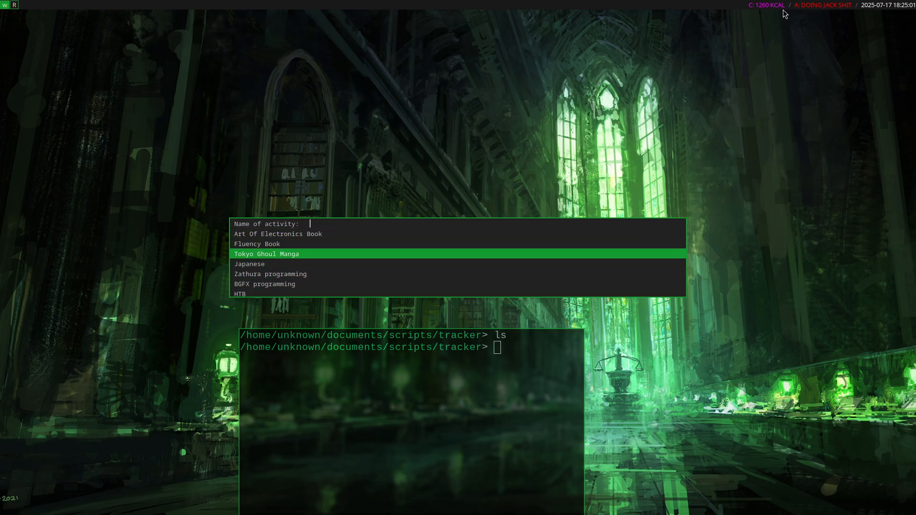
key("Down")
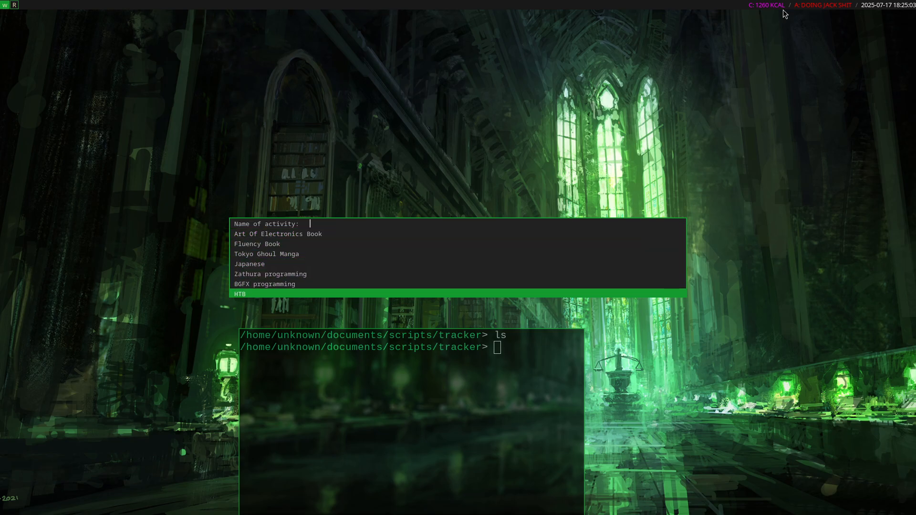
key("Up")
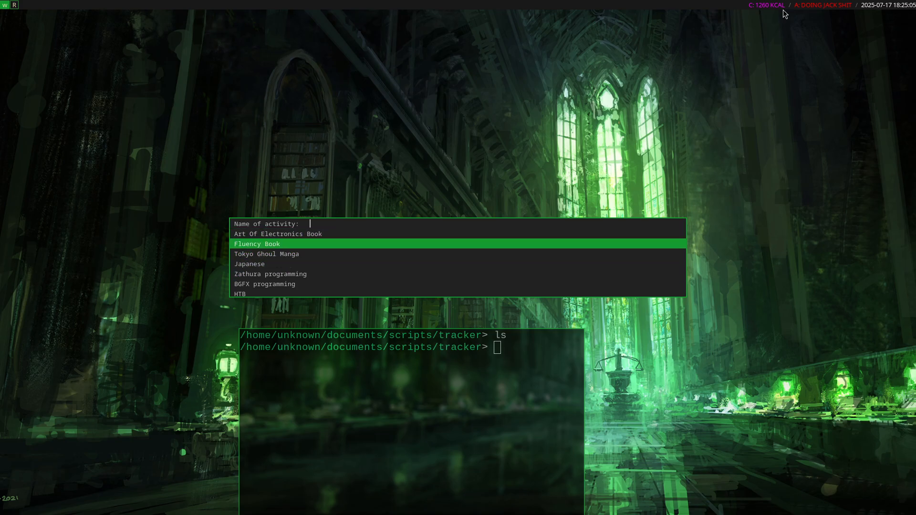
key("Down")
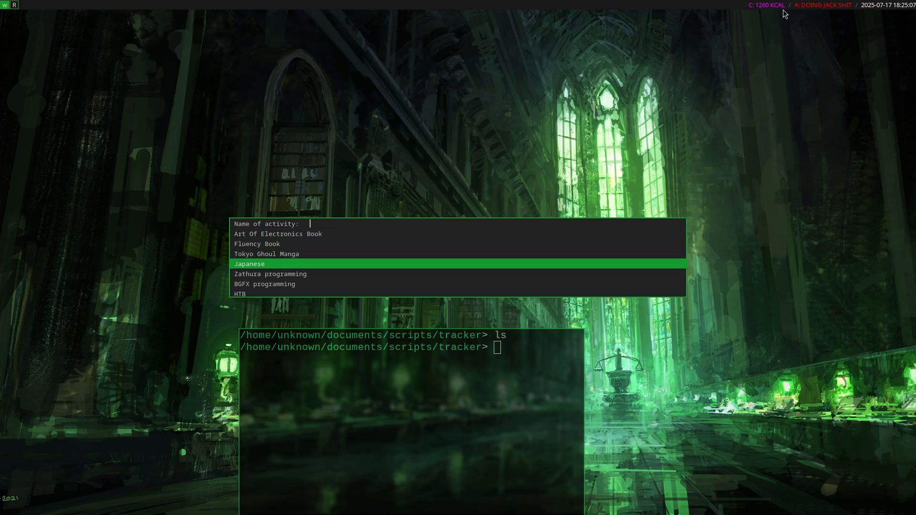
mouse_move(287, 239)
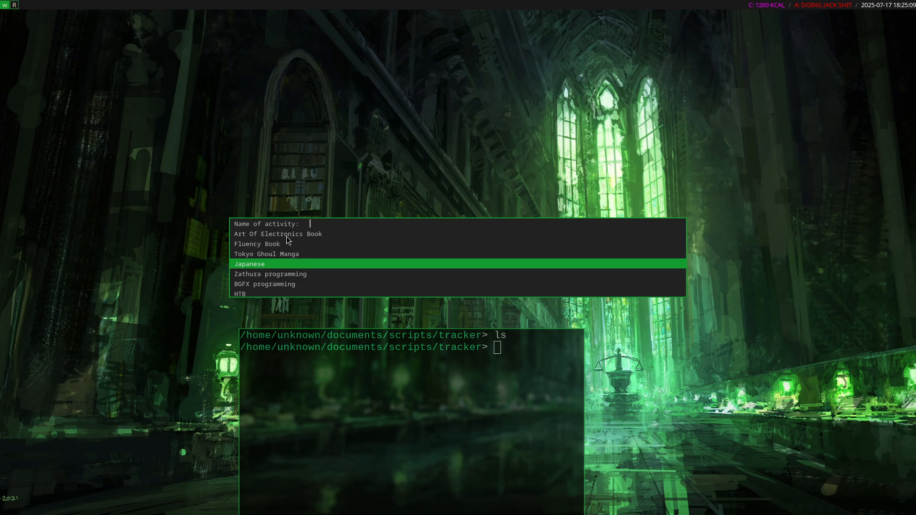
key("Up")
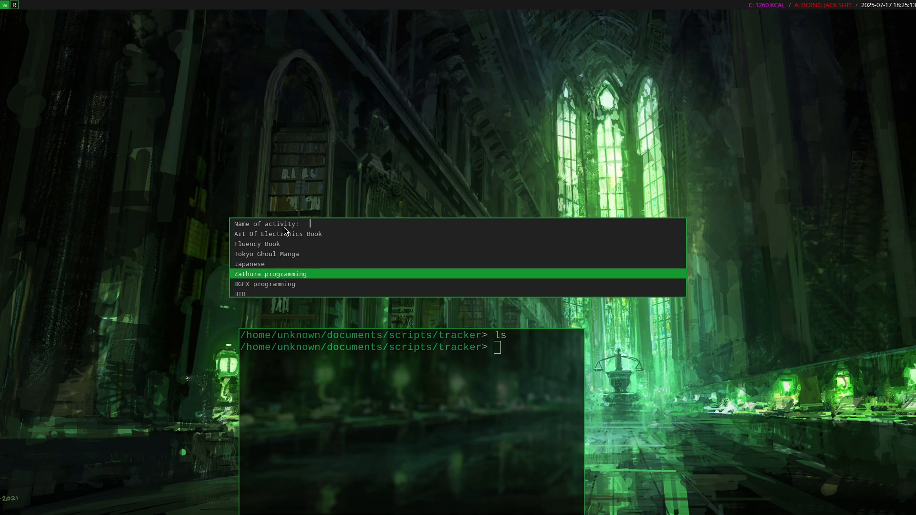
key("Up")
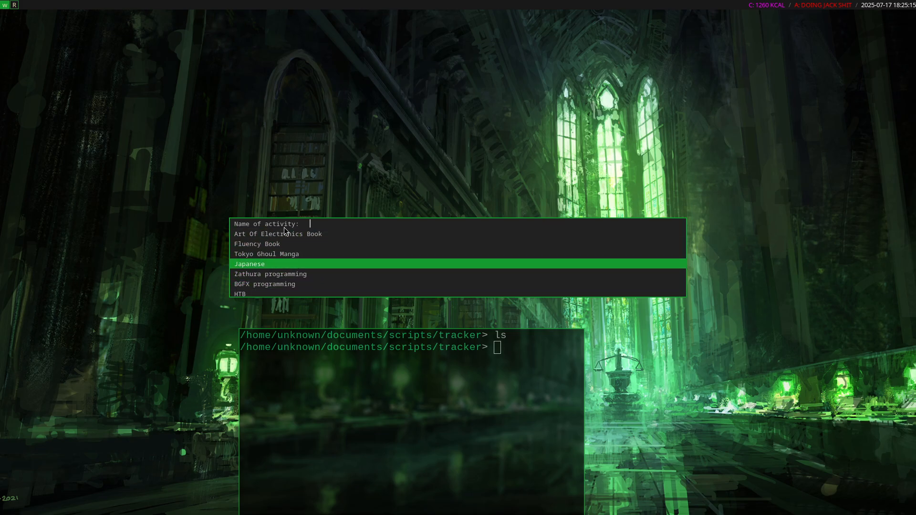
key("Down")
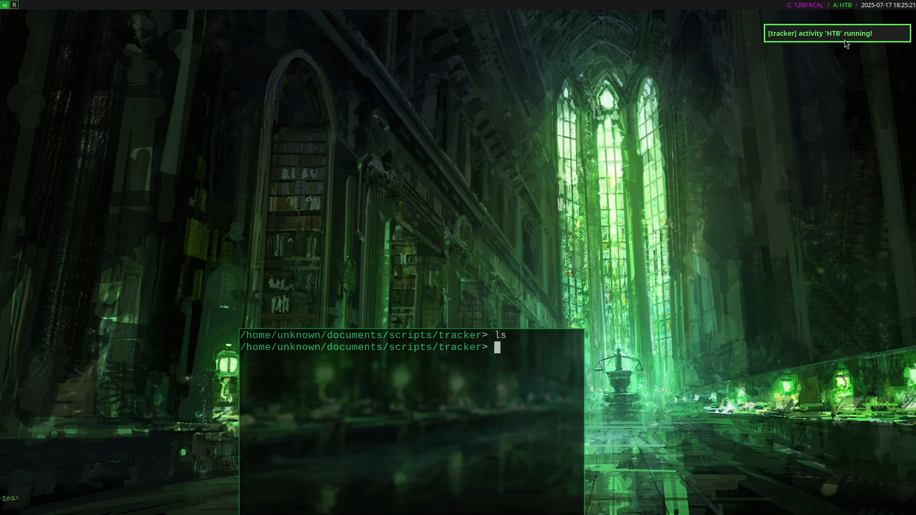
mouse_move(837, 15)
type("c")
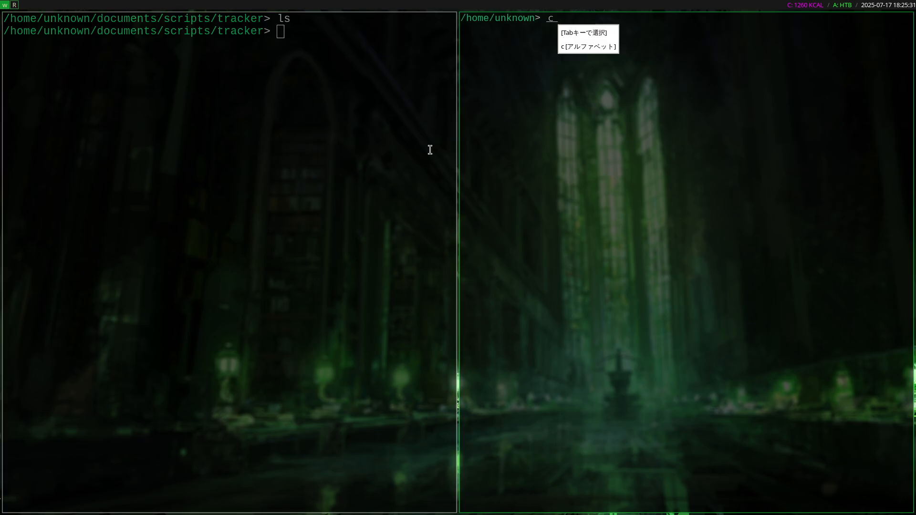
- In documents/tracker, set DATE=$(date +%F) and echo it as 2025-07-17
type("d documents/tracker/")
type("ls")
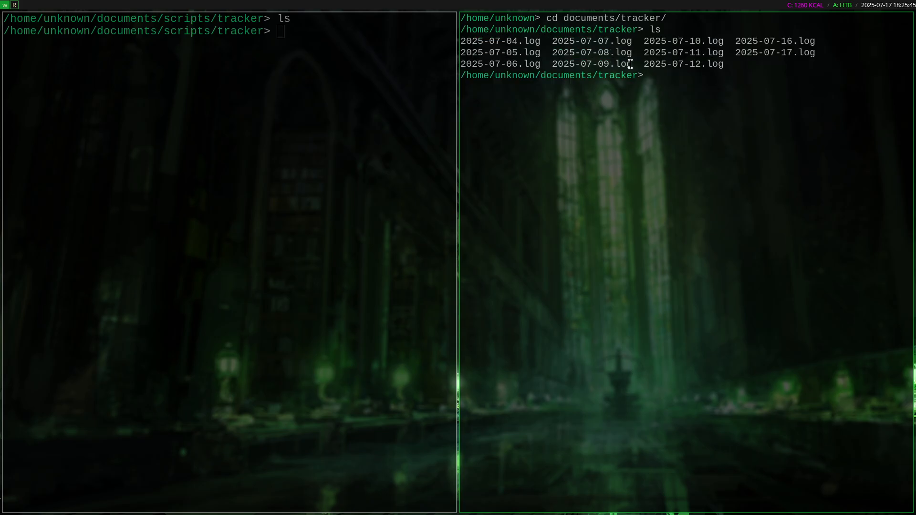
type("(")
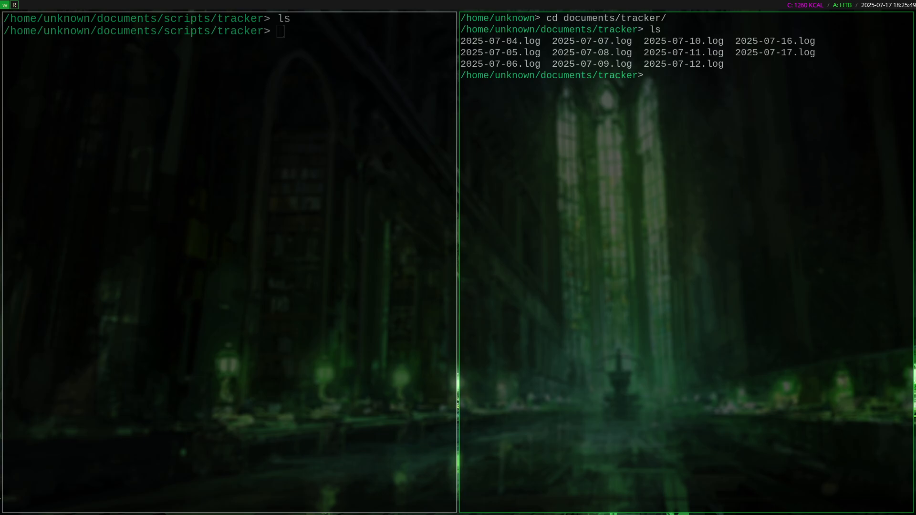
type("DATE=$(da")
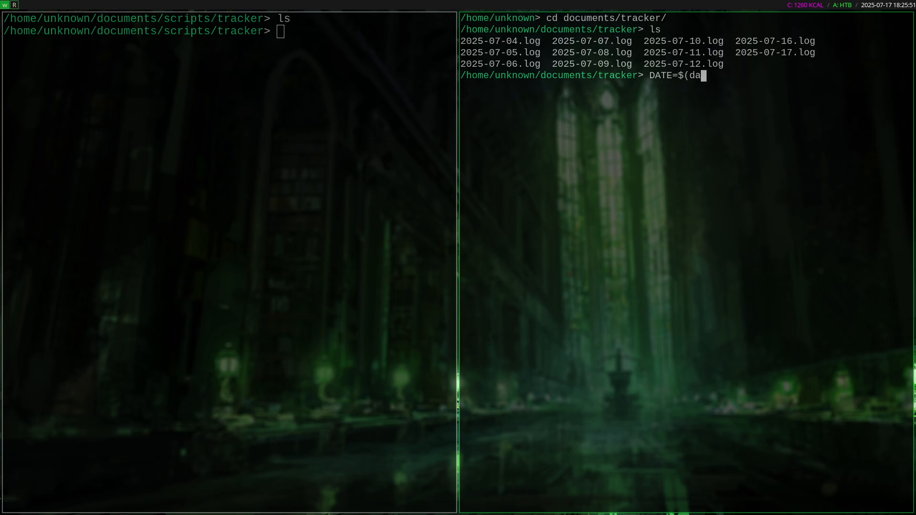
type("te +%F")
type("echo $")
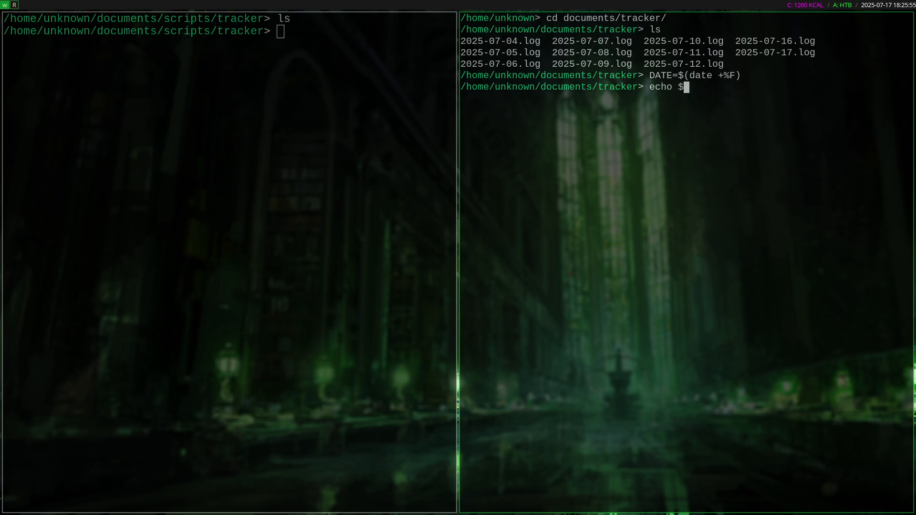
key("Return")
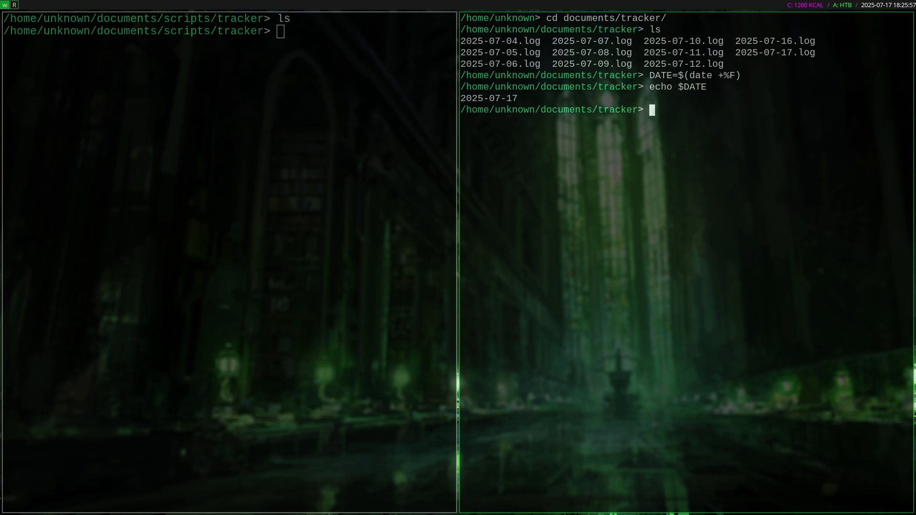
type("csview $DATE.log")
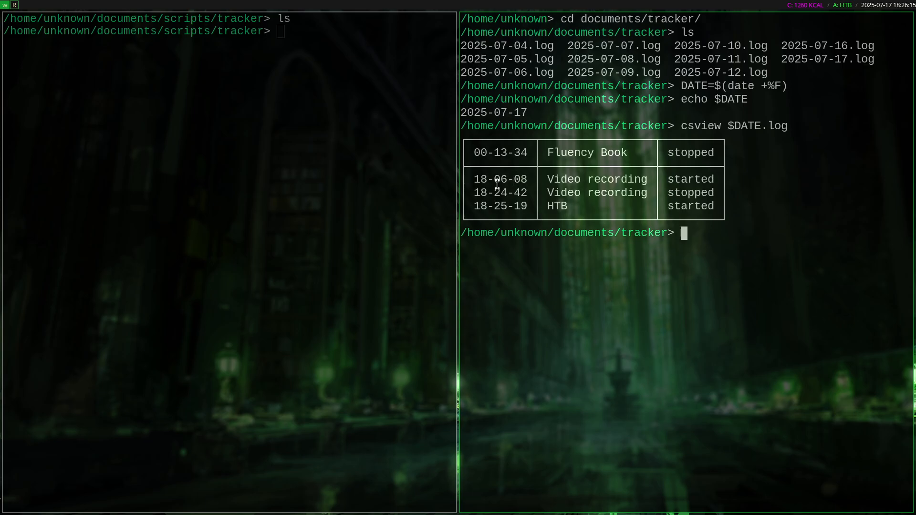
- View today's log as a csview table, then start an nvim $DATE.log command
double_click(596, 179)
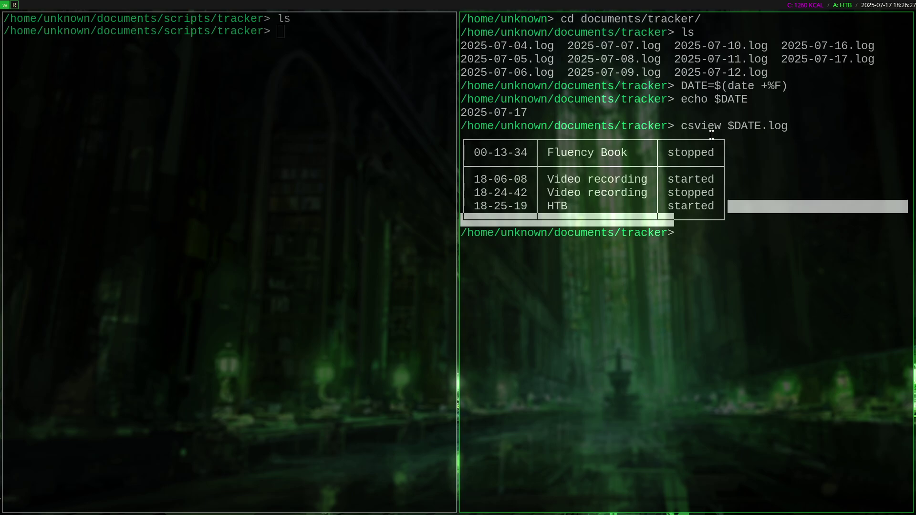
type("nvim $DATE")
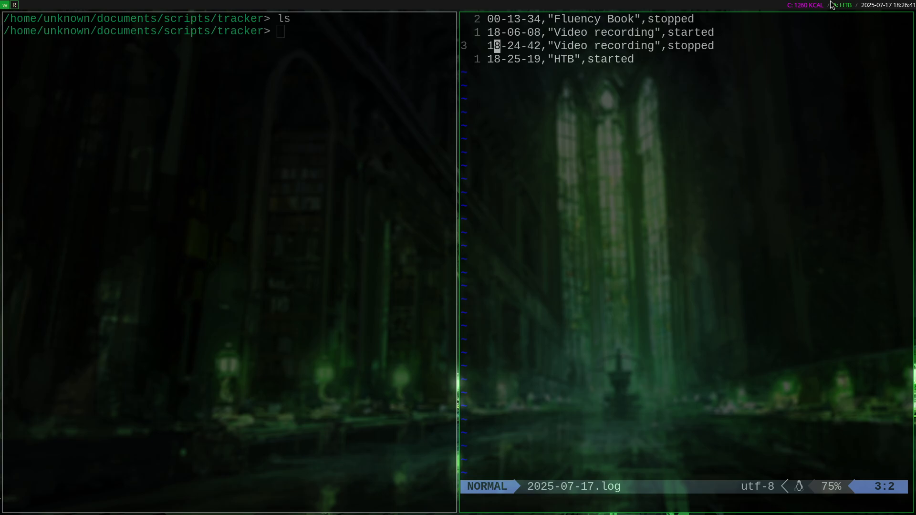
mouse_move(816, 30)
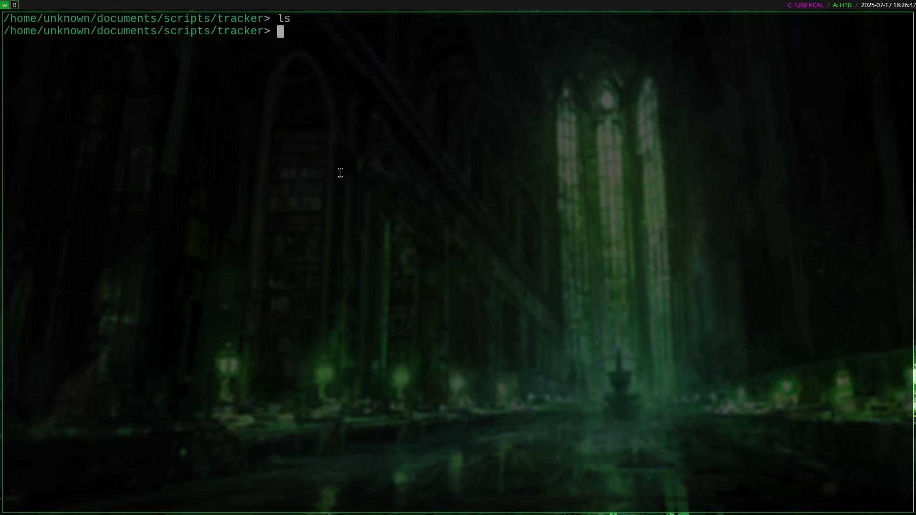
- List the tracker scripts folder (current.sh, start.sh, stop.sh) and begin an nvim ~/.config command
key("Return")
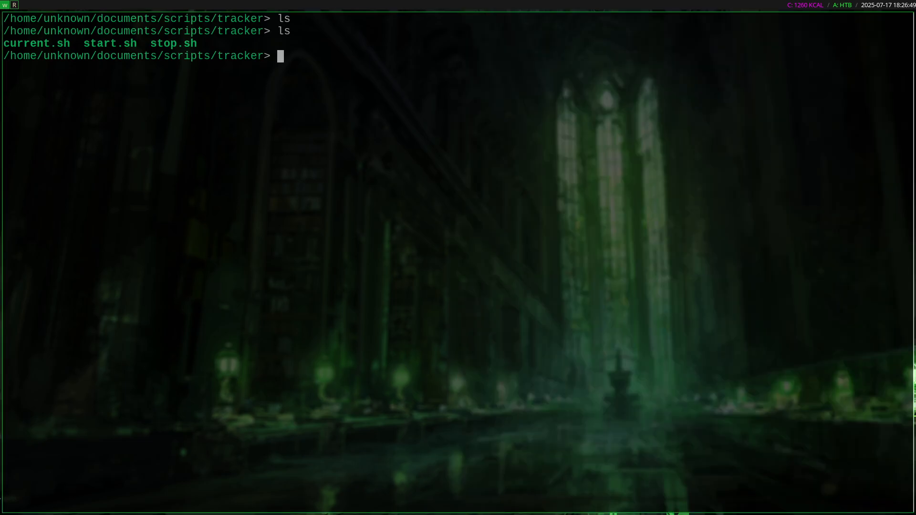
type("nvim ~/.config")
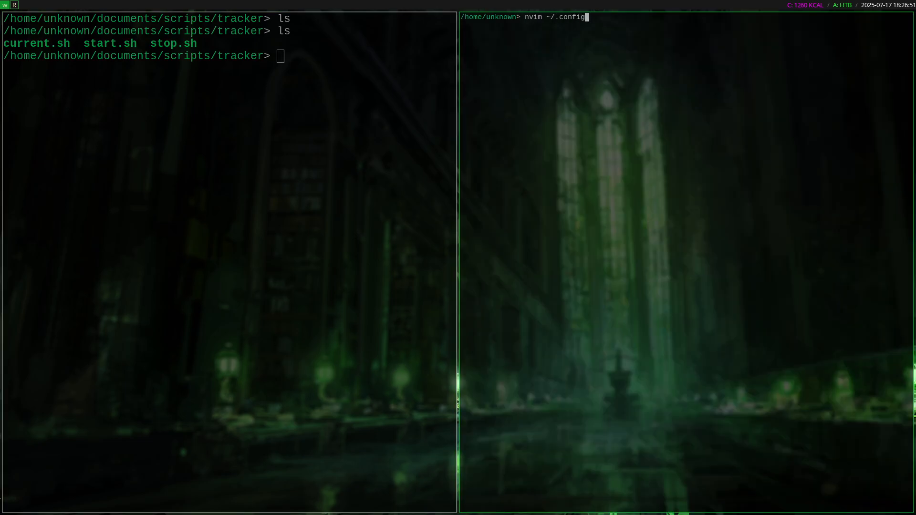
- Load ~/.config/i3/config in Neovim and jump to the mod_second tracker bindings
key("Return")
type("/mod_second+")
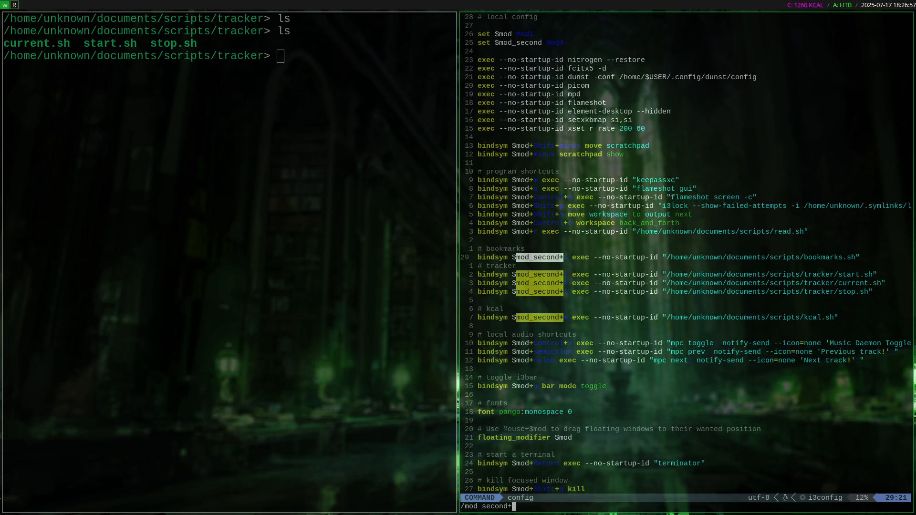
type("j")
key("Return")
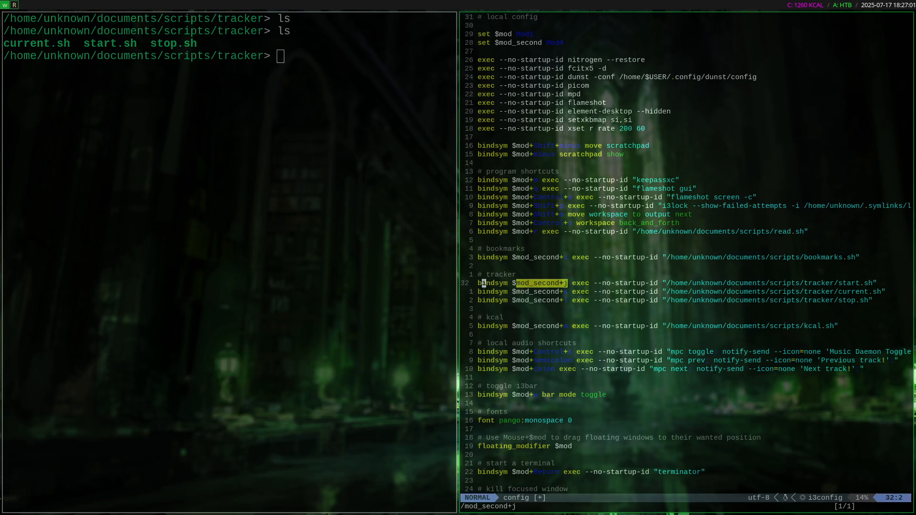
key("v")
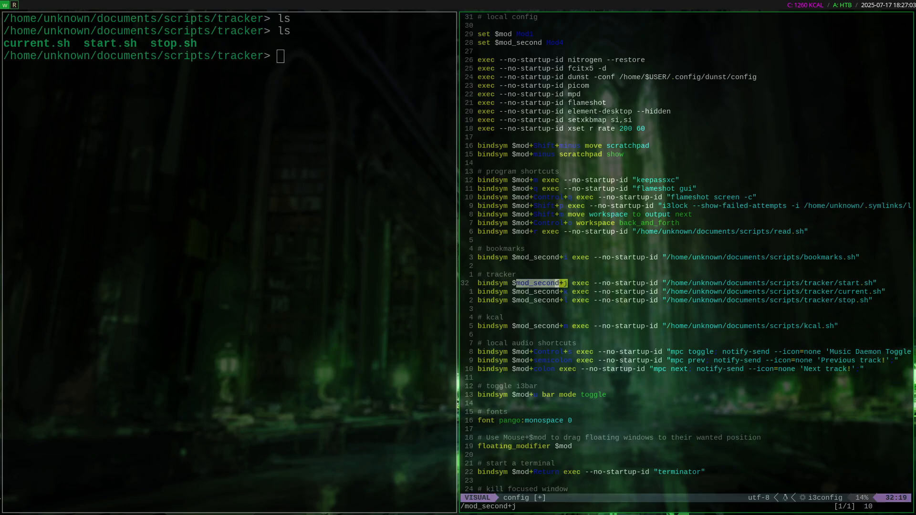
key("Escape")
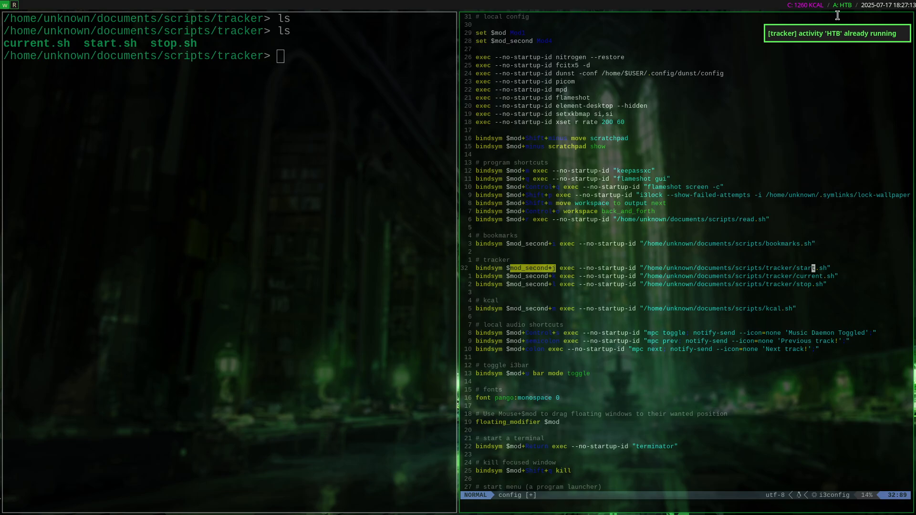
mouse_move(840, 36)
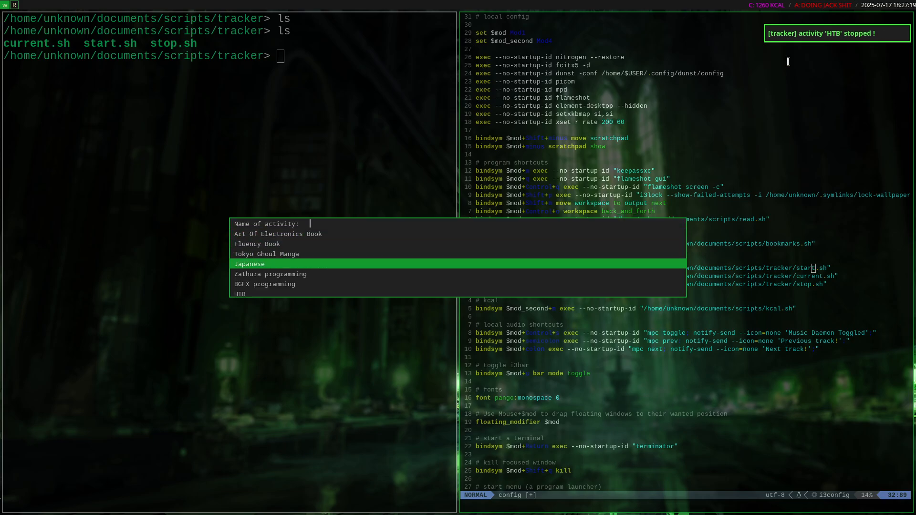
- Move through the dmenu activity choices and enter nonsense activity names before dismissing the prompt
key("Up")
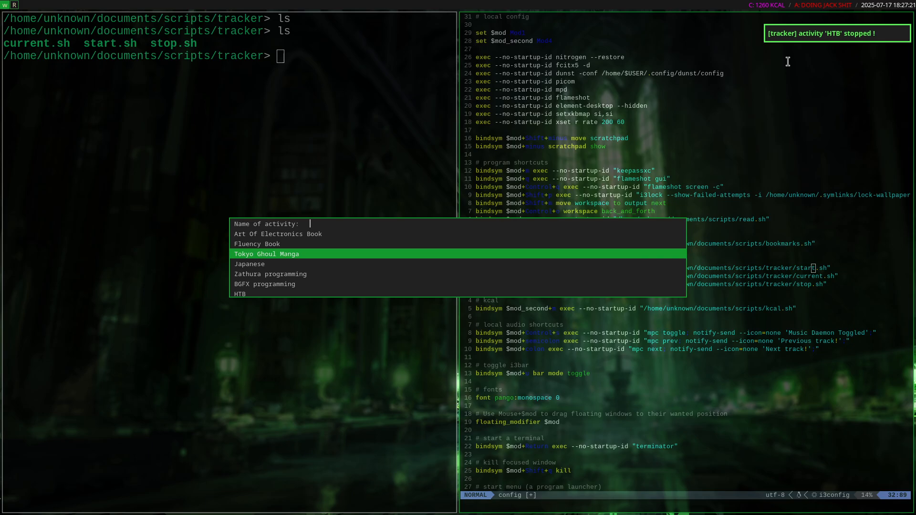
type("awefaowijefoa")
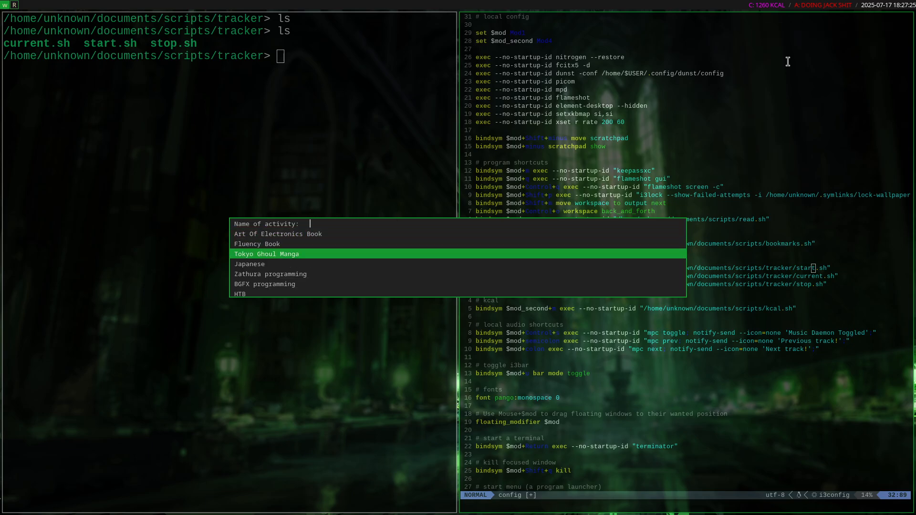
key("Down")
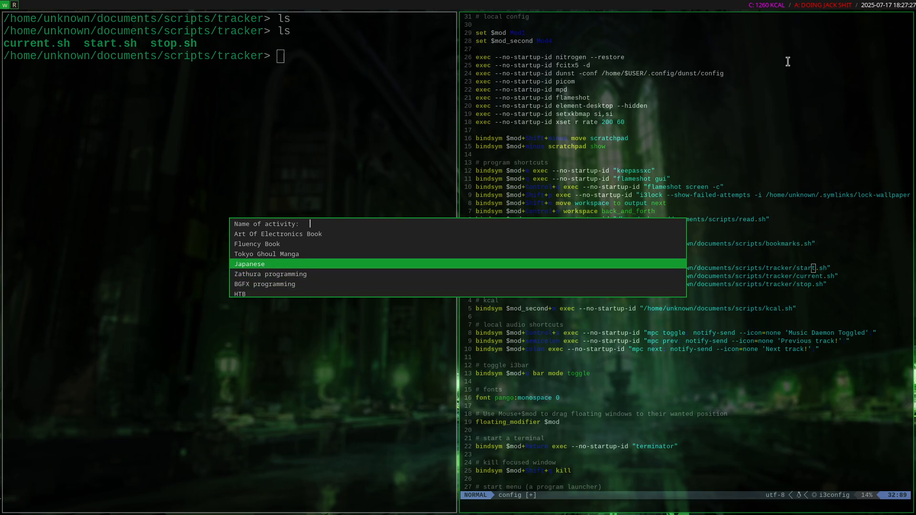
type("aweofijaweofijawoeijf")
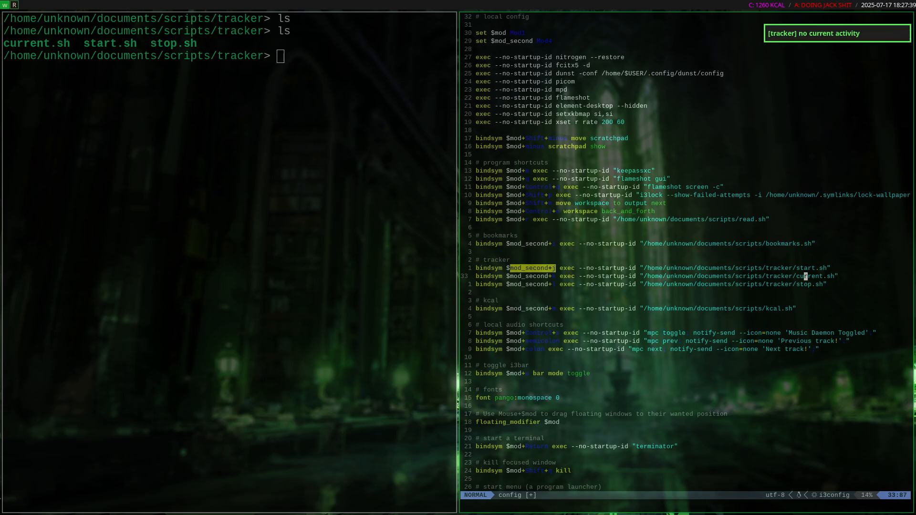
mouse_move(526, 284)
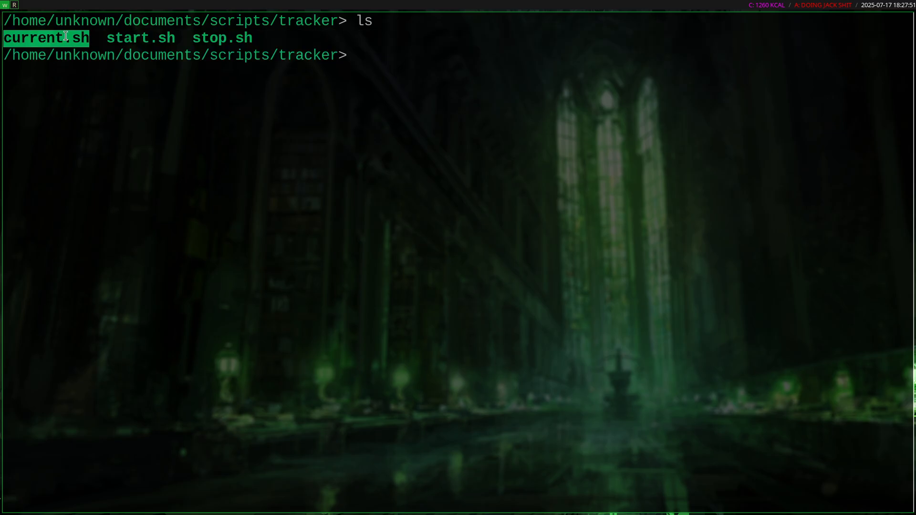
- Review current.sh in vim, clear, then in documents/tracker/ list the dated log files
type("vim current.sh")
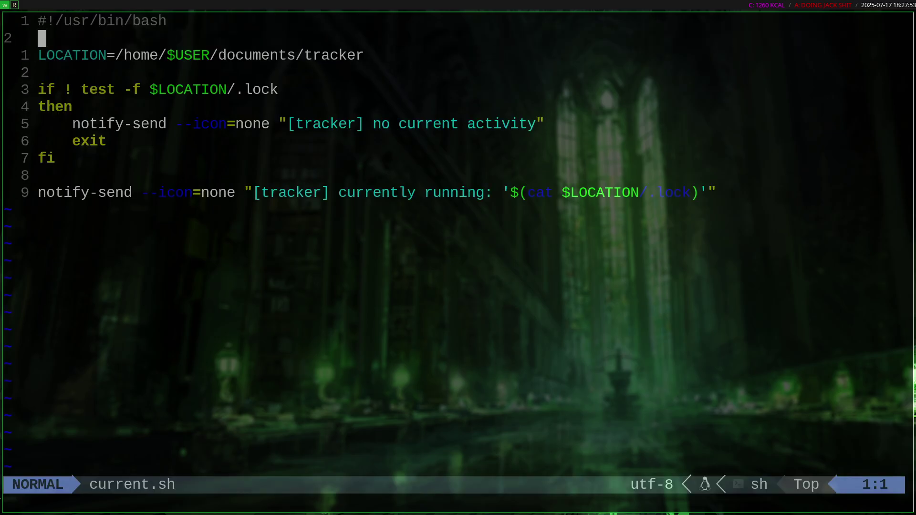
type("clear")
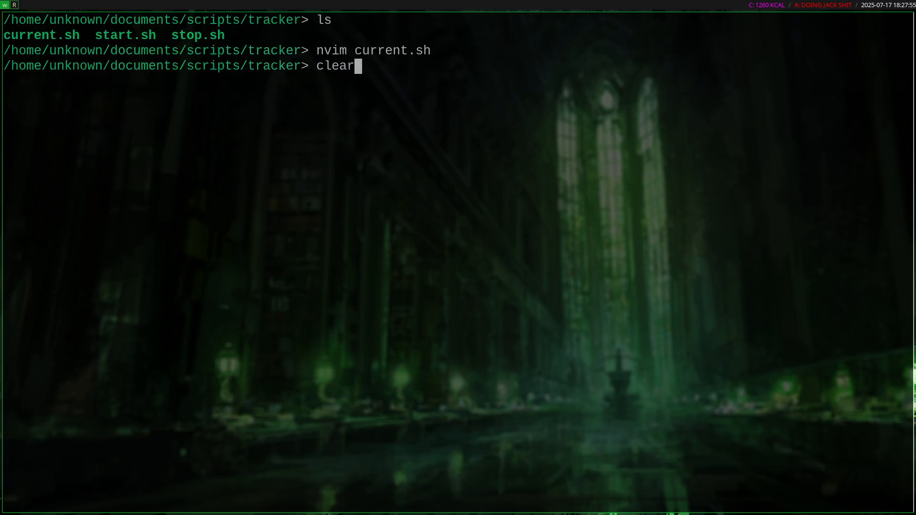
key("Return")
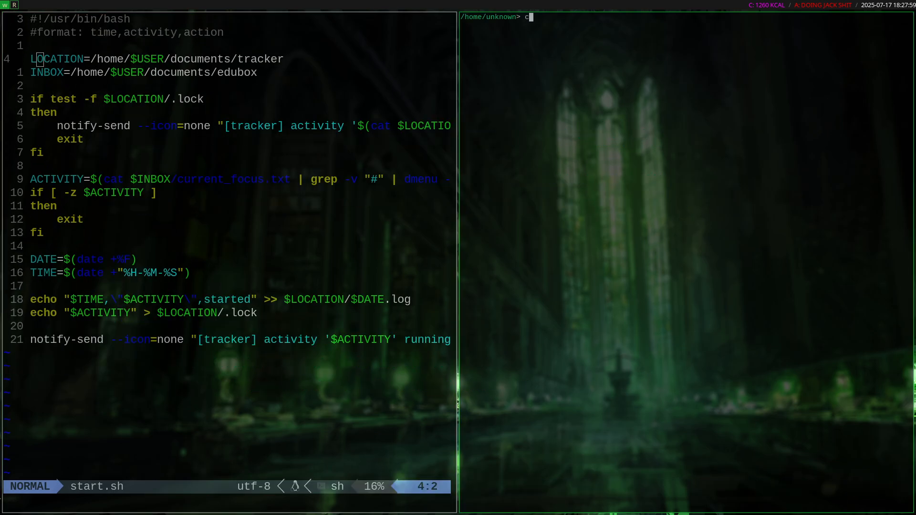
type("d documents/tracker/")
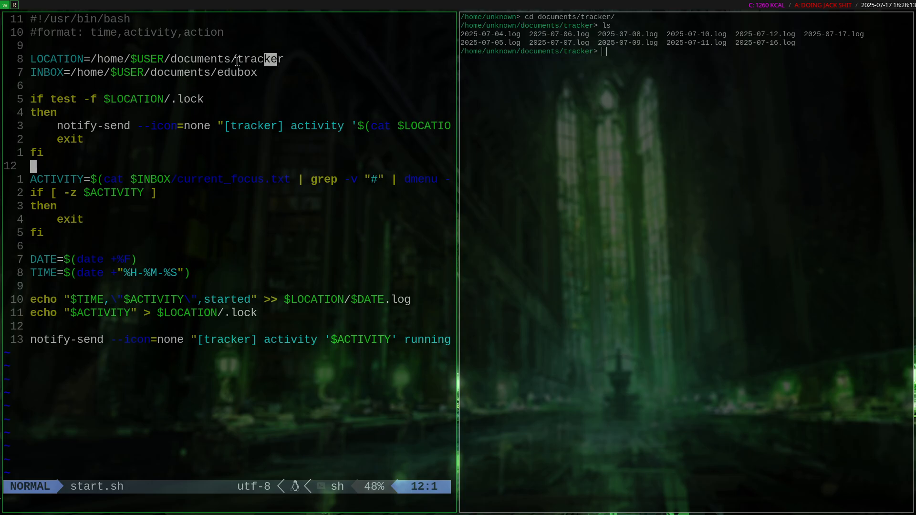
type("ls -la")
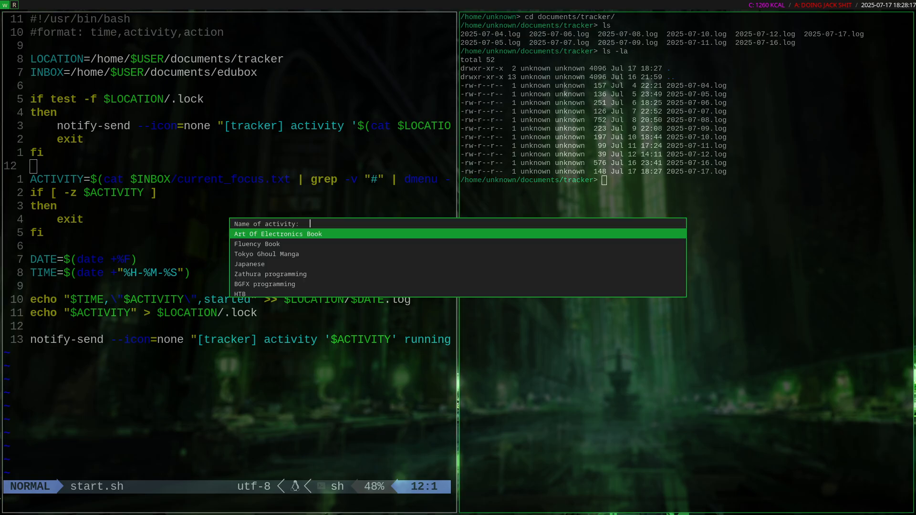
- Run the log-folder listing, then dismiss the activity picker to leave start.sh open in Neovim
key("Return")
type("afwef")
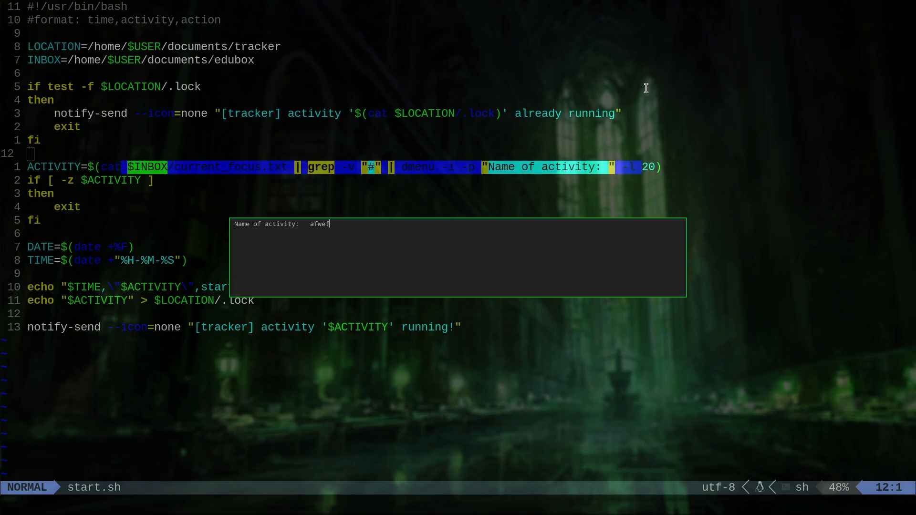
key("Escape")
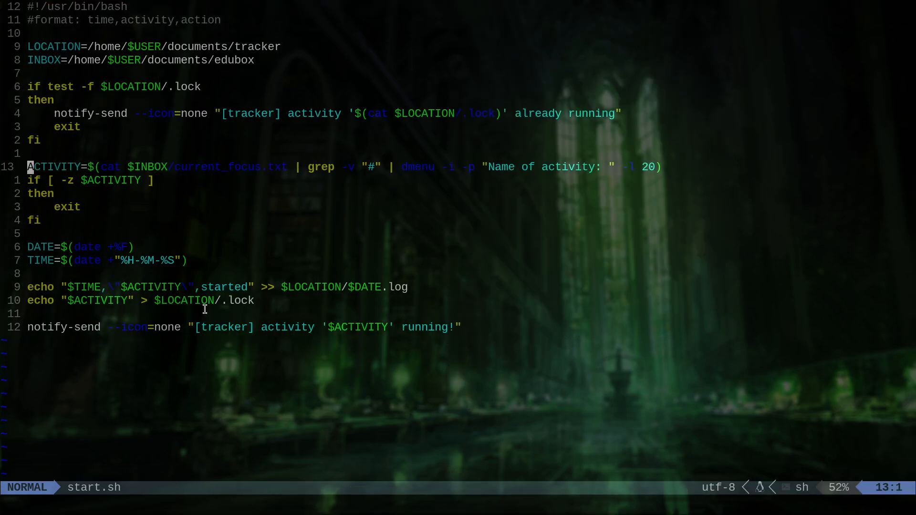
mouse_move(242, 390)
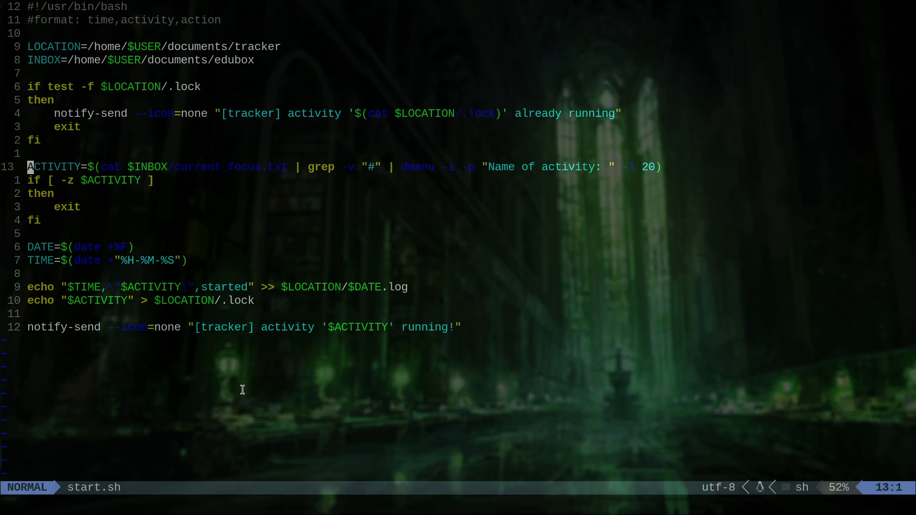
mouse_move(228, 304)
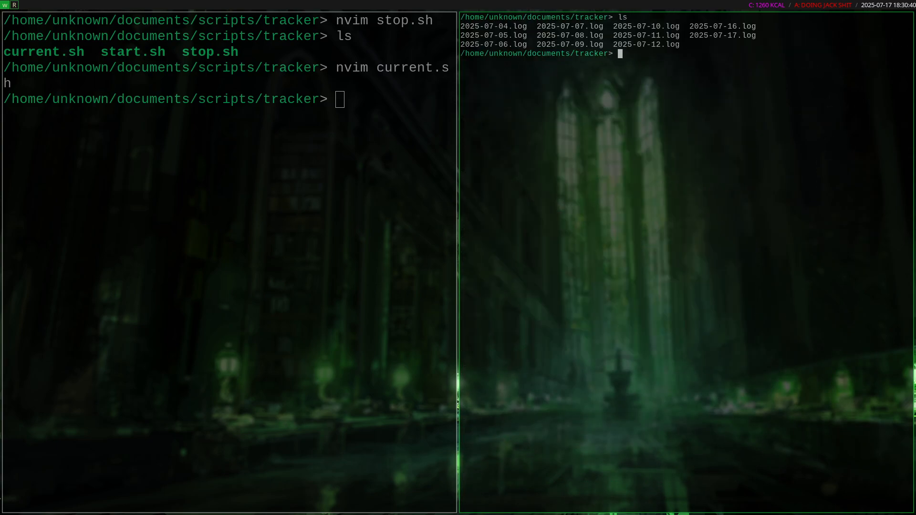
- Close the second terminal window, returning to a single terminal
type("echo $")
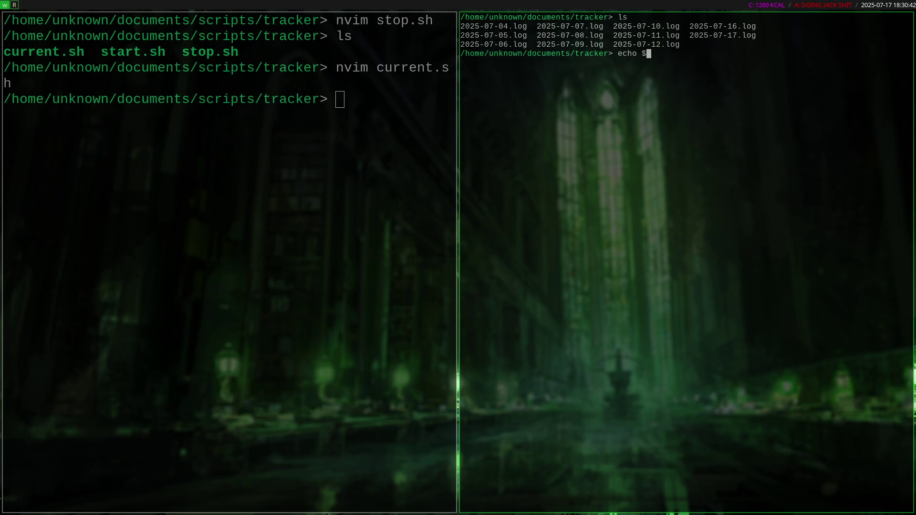
key("Return")
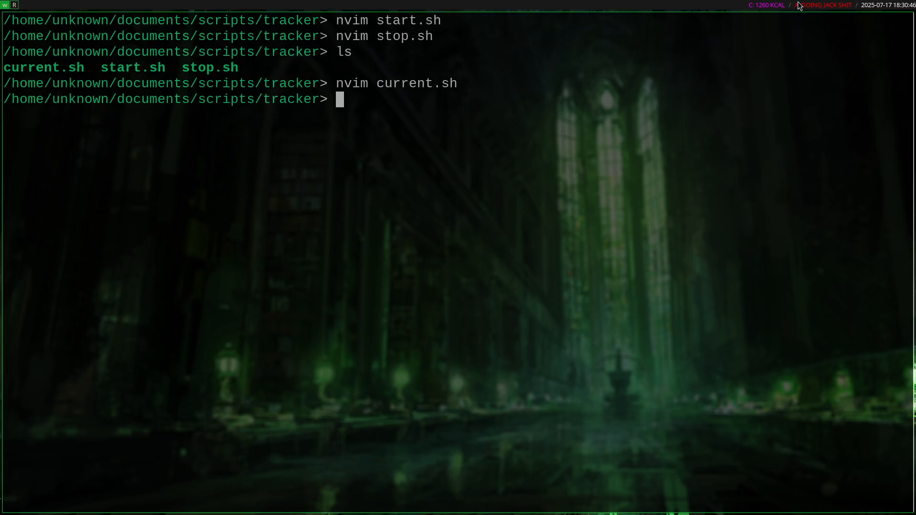
mouse_move(801, 12)
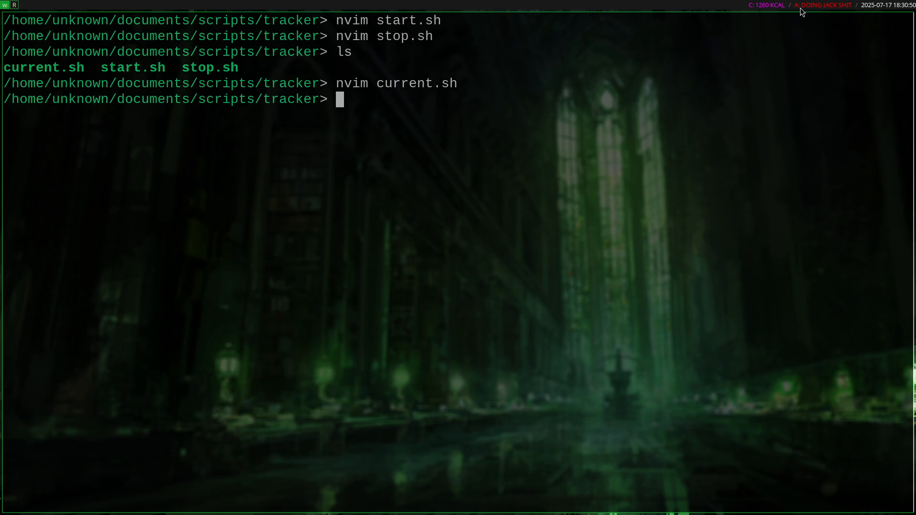
- Open ~/.config/i3blocks/config in Neovim, completing the path with Tab
type("nvi")
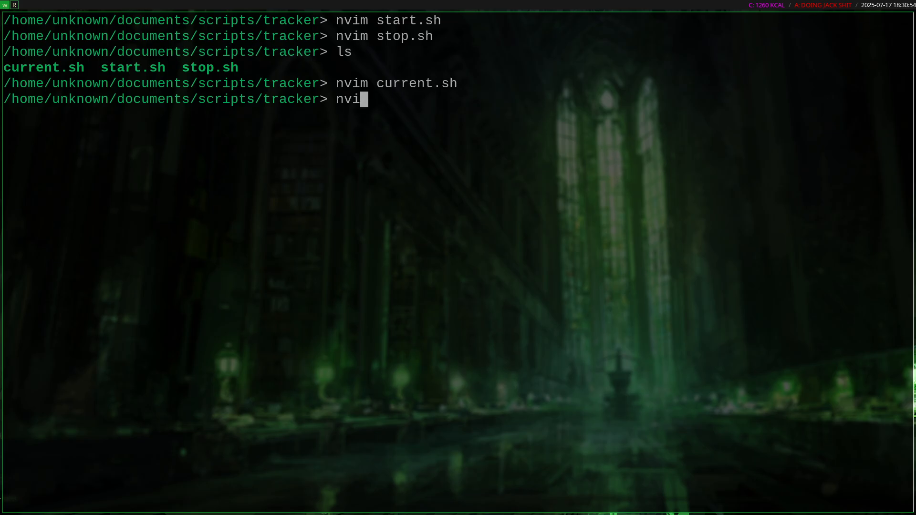
type("m ~/.")
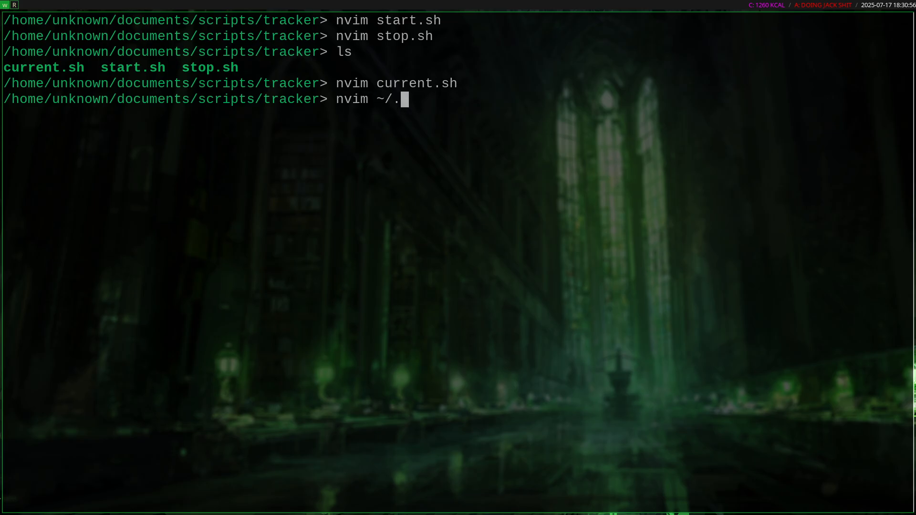
type("config")
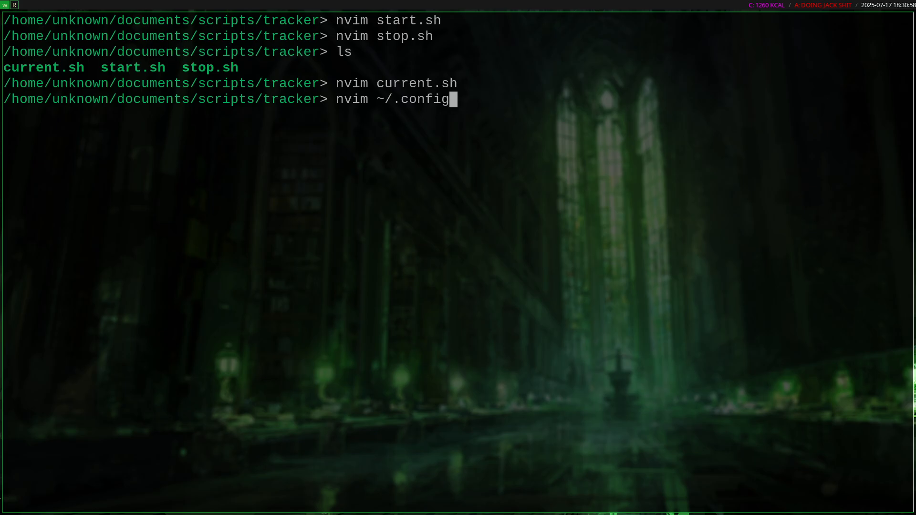
type("/")
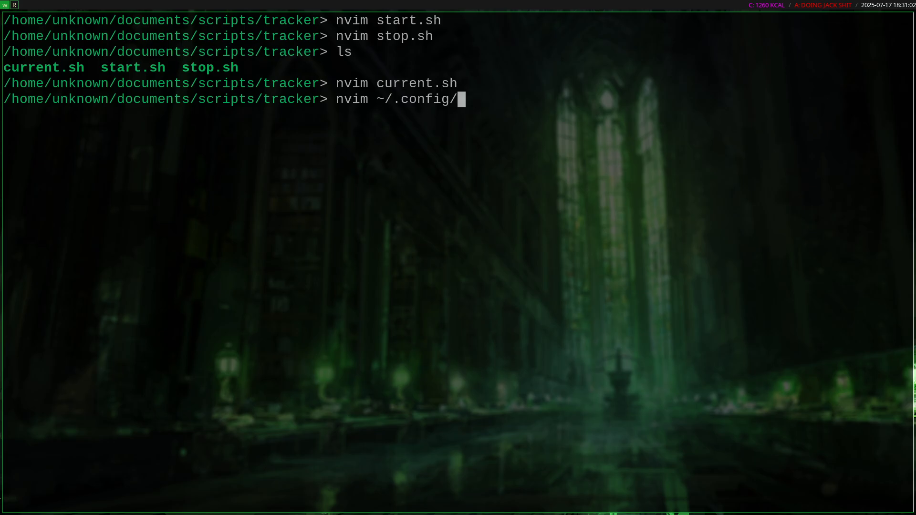
key("Tab")
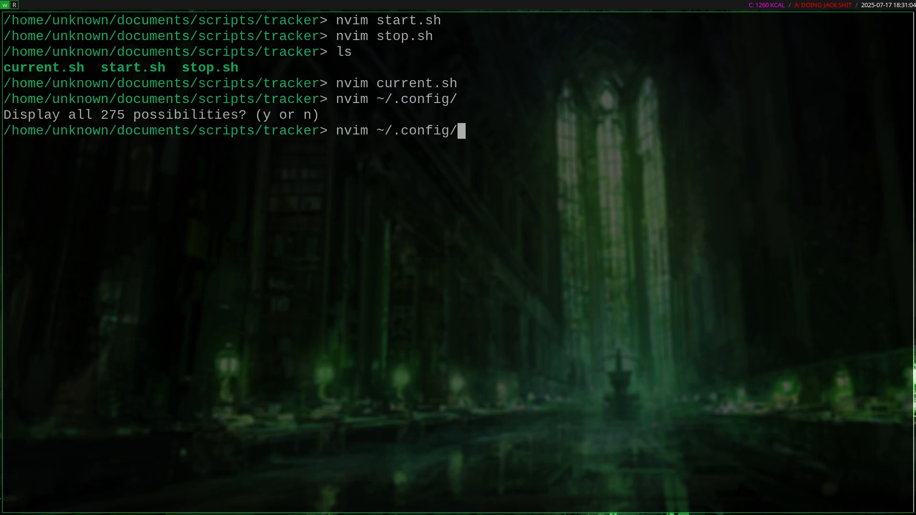
type("i3blocks/config")
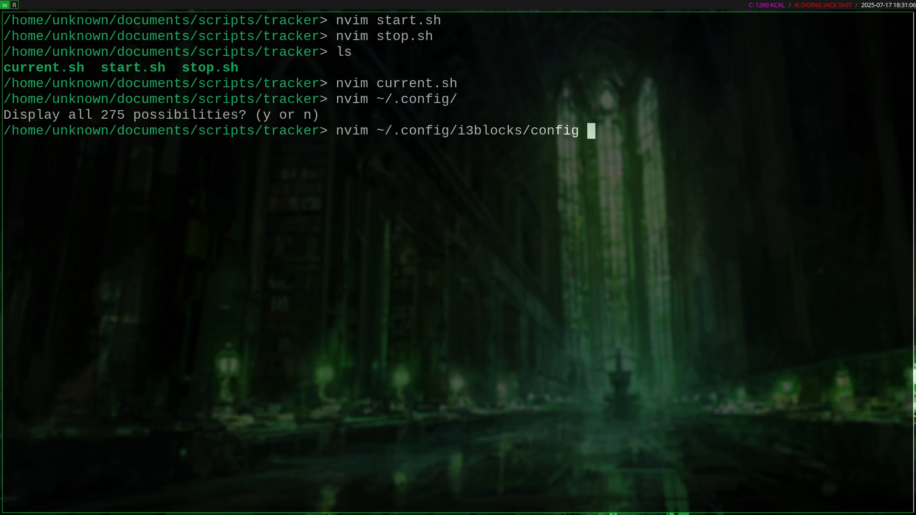
key("Return")
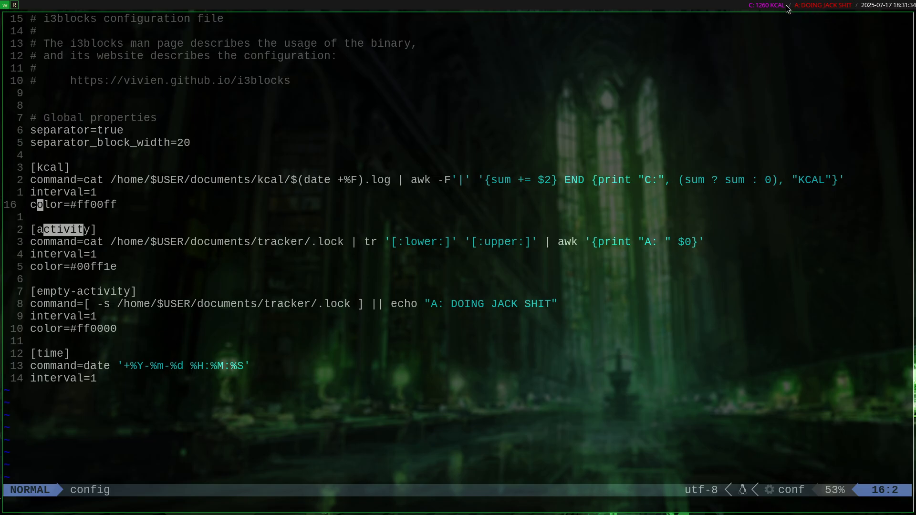
mouse_move(379, 196)
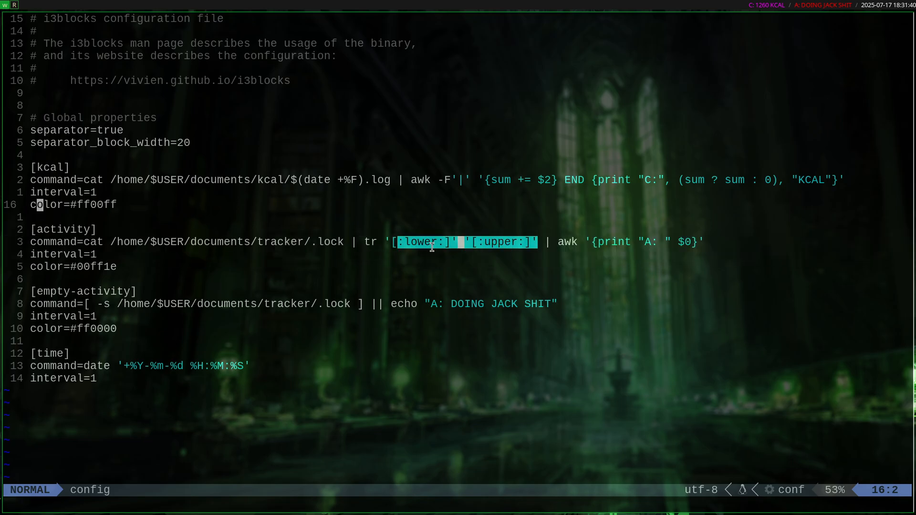
mouse_move(526, 272)
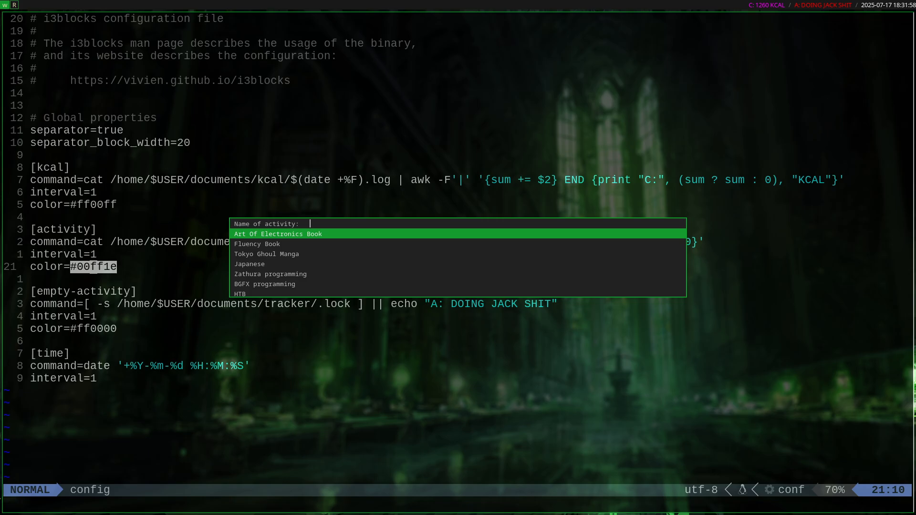
- Start the 'Tokyo Ghoul Manga' activity from dmenu and keep the activity block colour #00ff1e
type("tokyo ghoul")
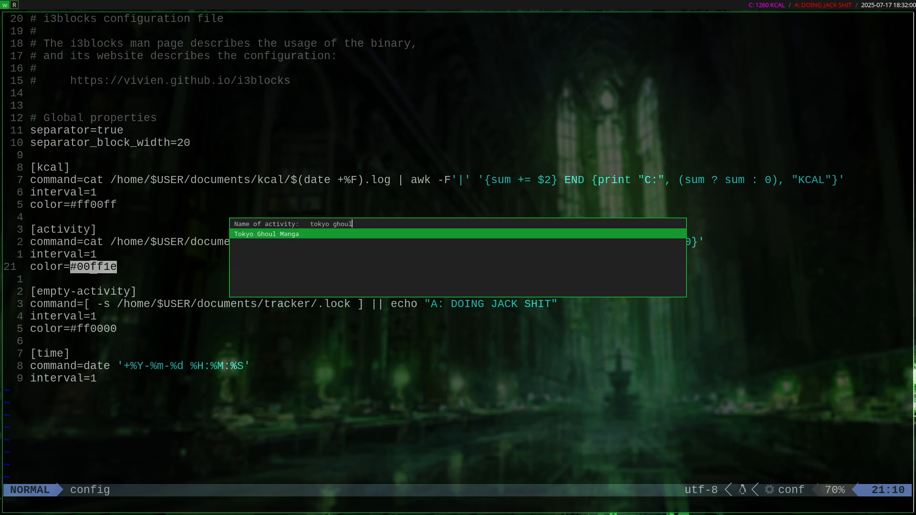
key("Return")
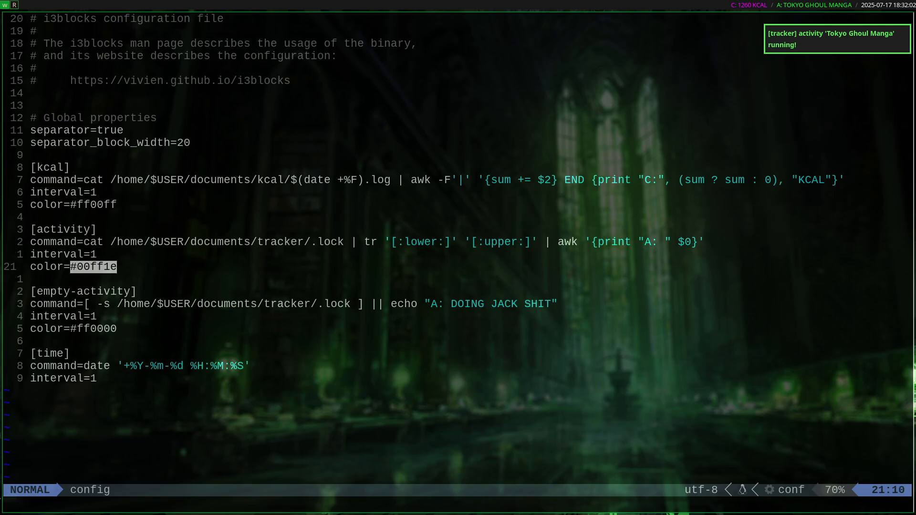
key("o")
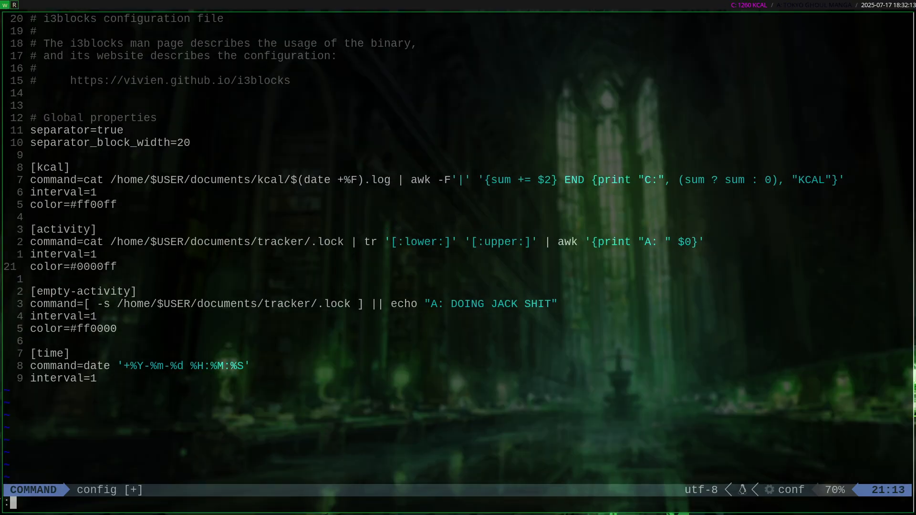
key("Escape")
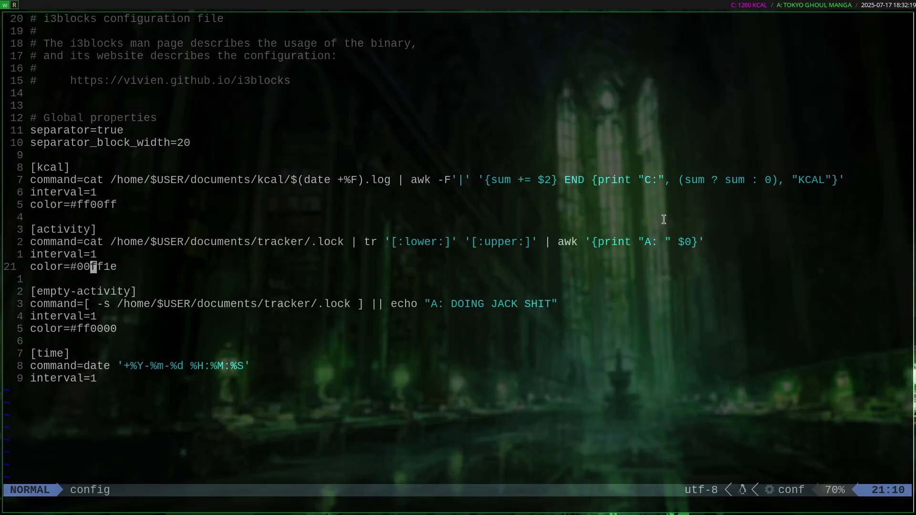
mouse_move(63, 286)
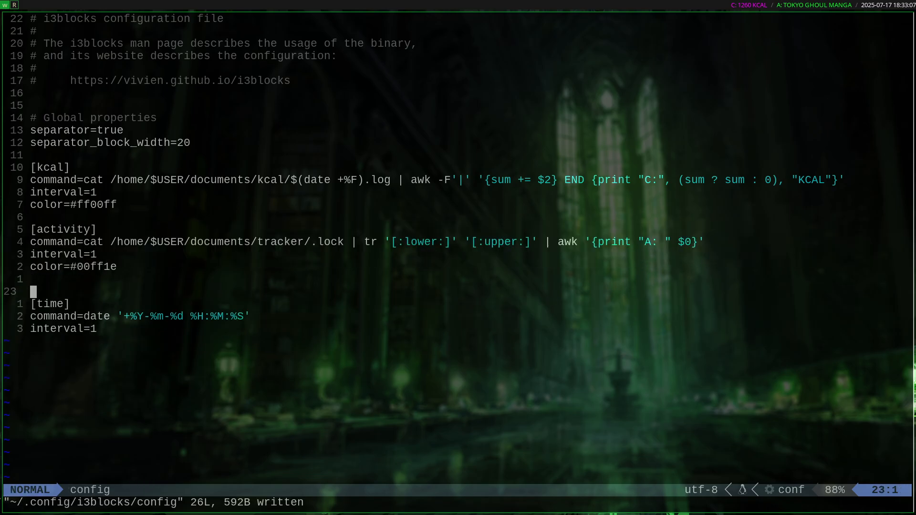
mouse_move(108, 329)
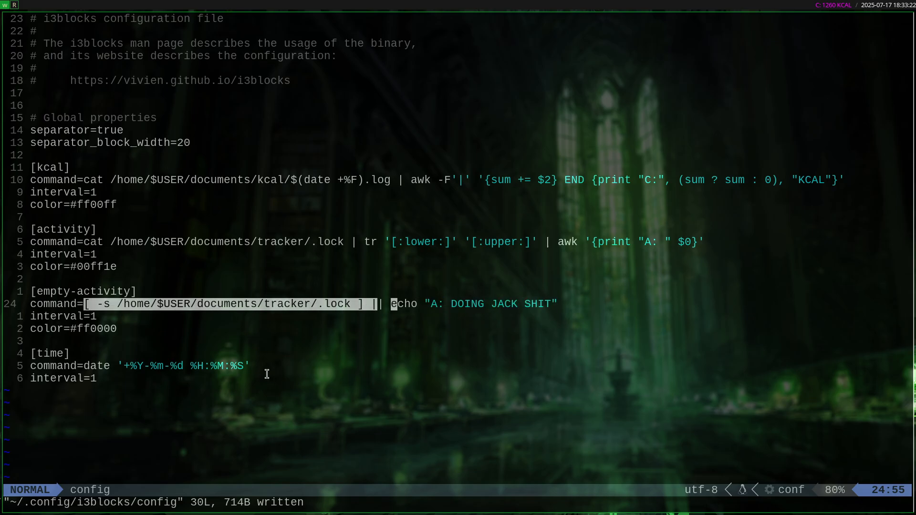
- Quit Neovim, leaving the bar showing the red 'A: DOING JACK SHIT' warning
key("k")
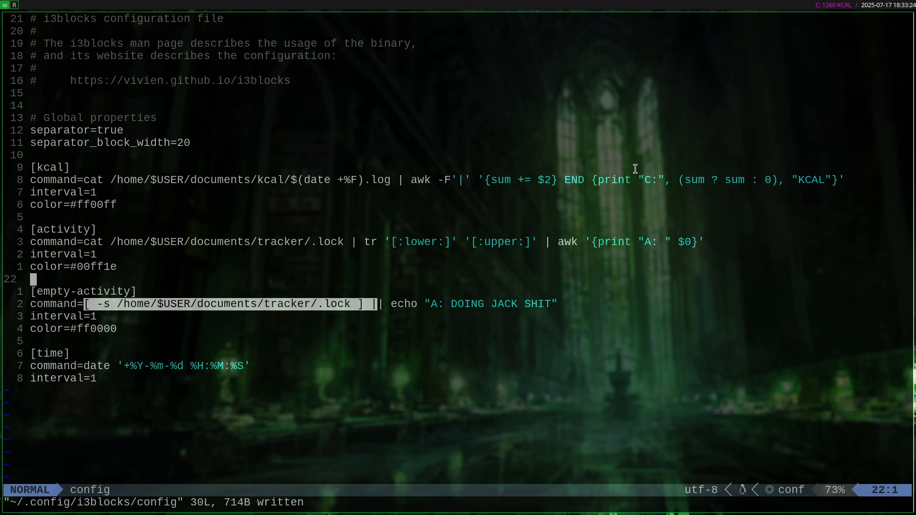
key("j")
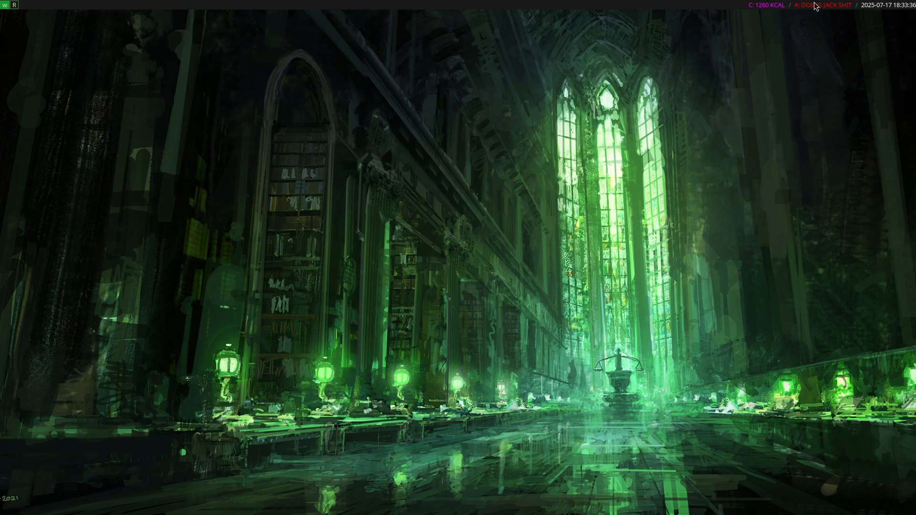
mouse_move(787, 26)
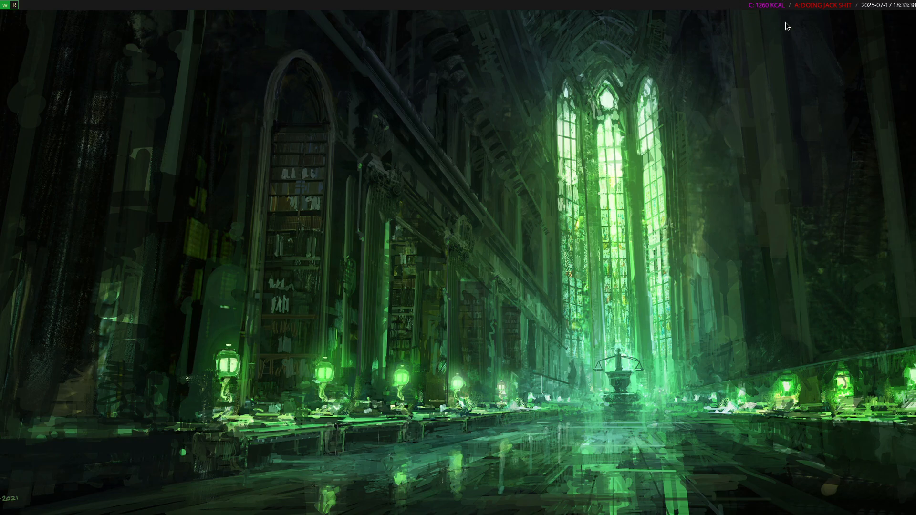
mouse_move(769, 10)
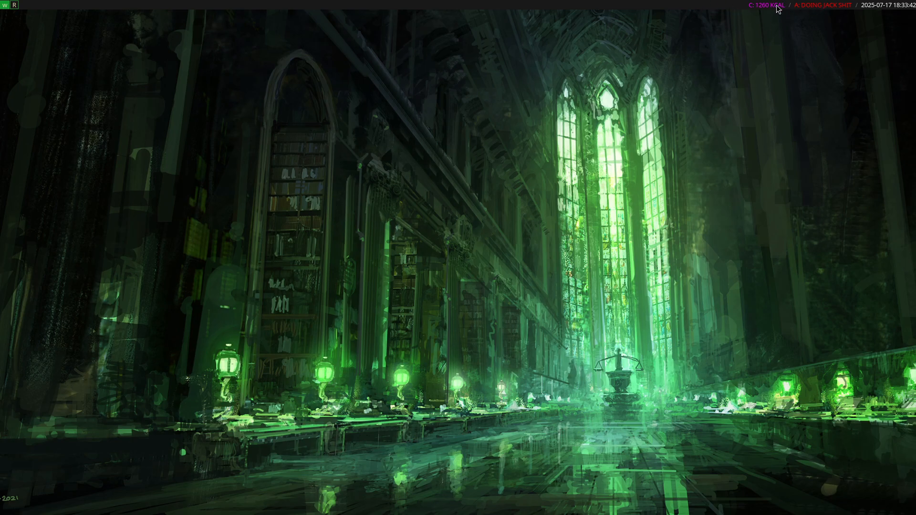
mouse_move(664, 154)
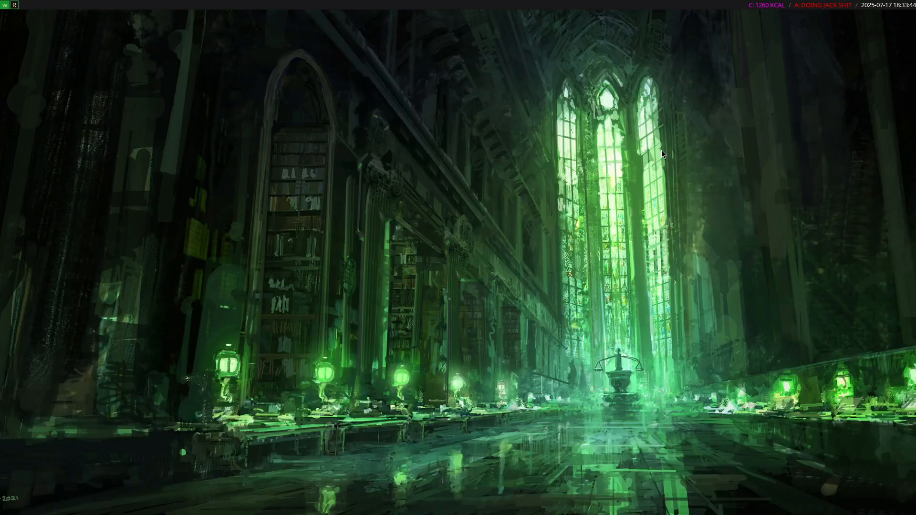
mouse_move(759, 11)
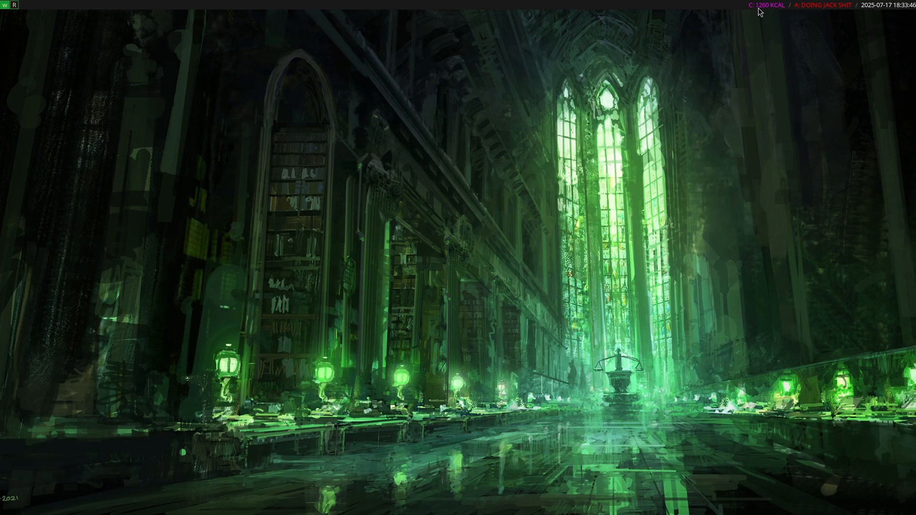